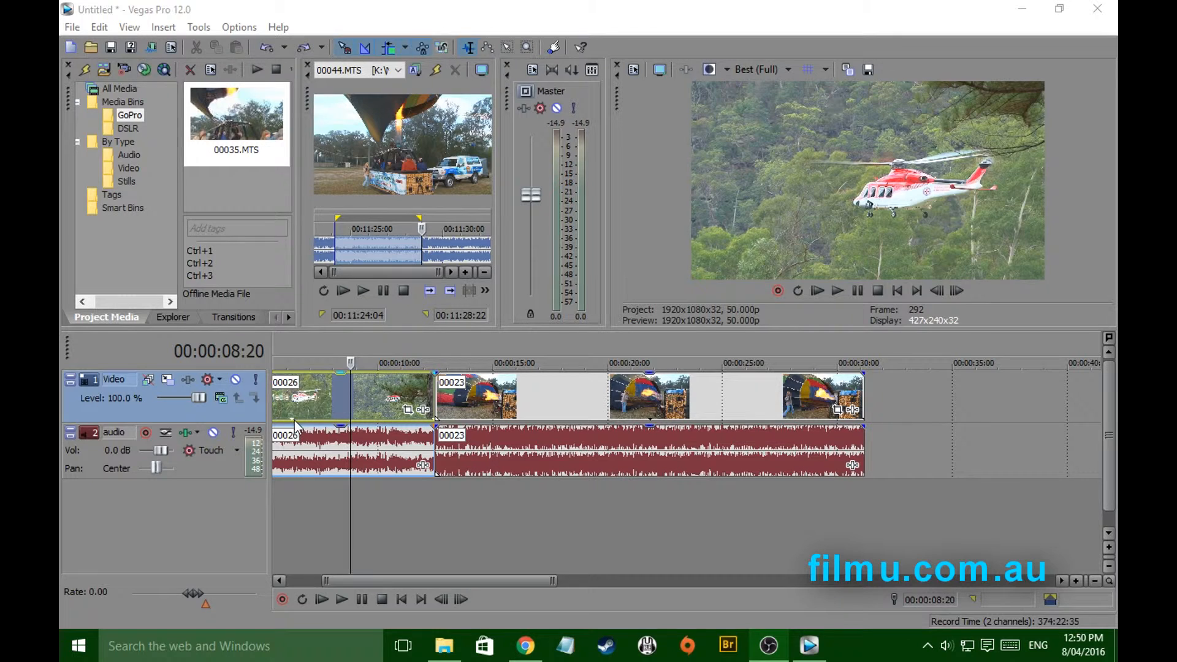
# List the project's video files in the Project Media pane.
pyautogui.click(128, 168)
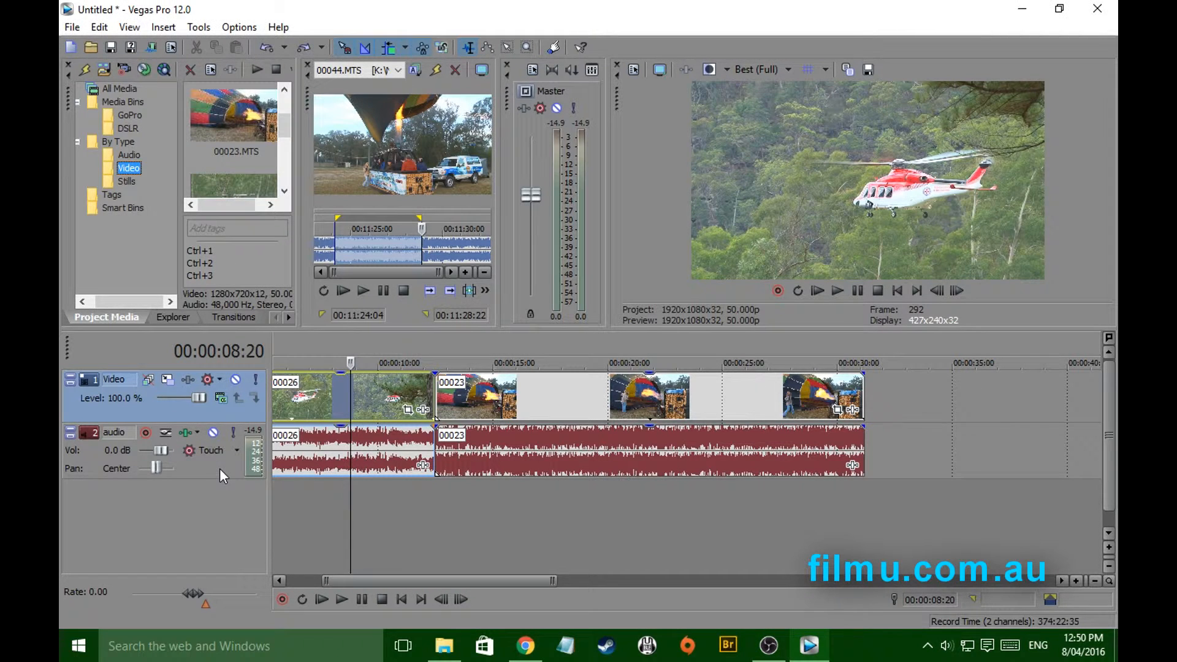
pyautogui.moveTo(342, 413)
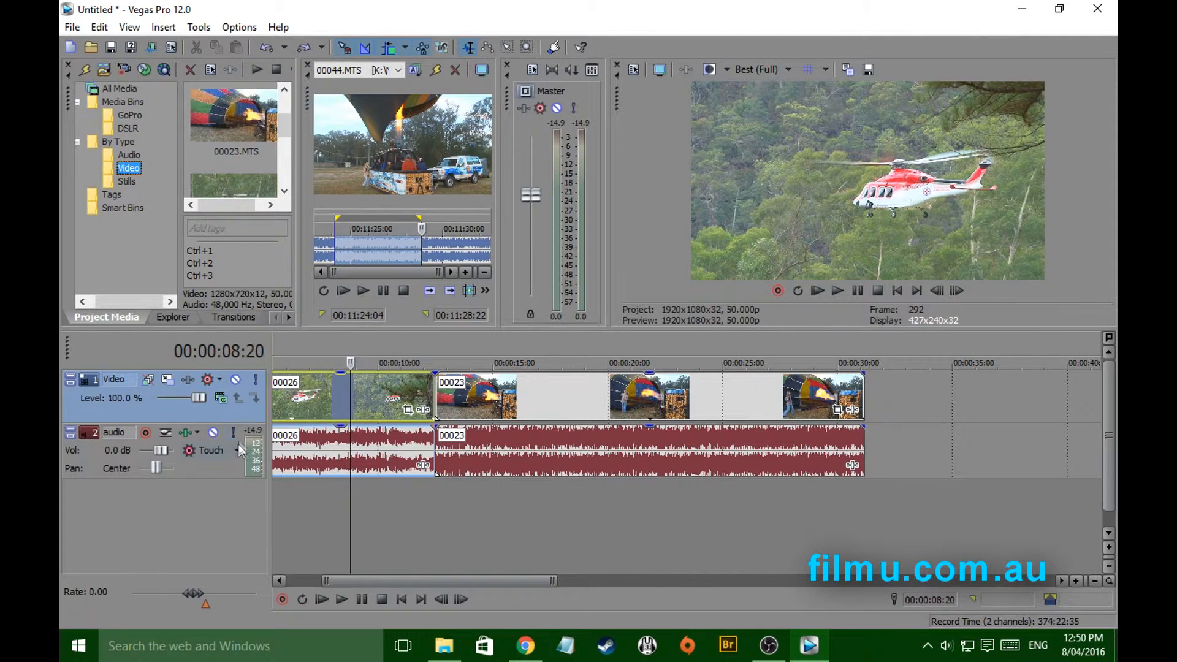
pyautogui.moveTo(218, 474)
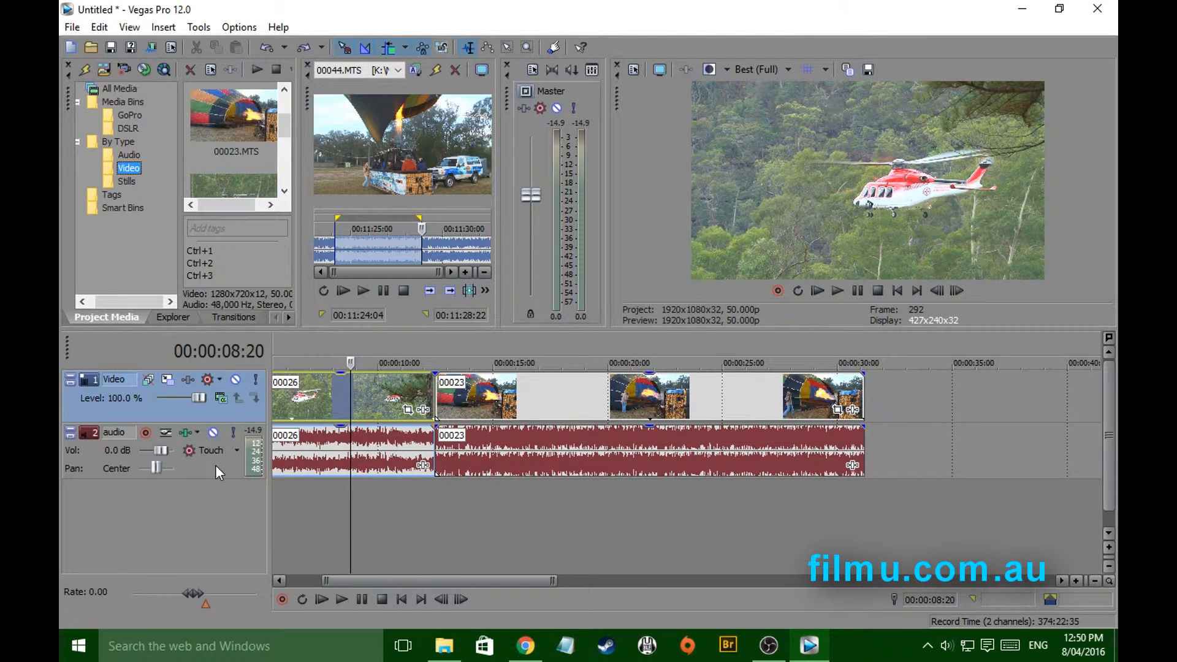
pyautogui.moveTo(199, 477)
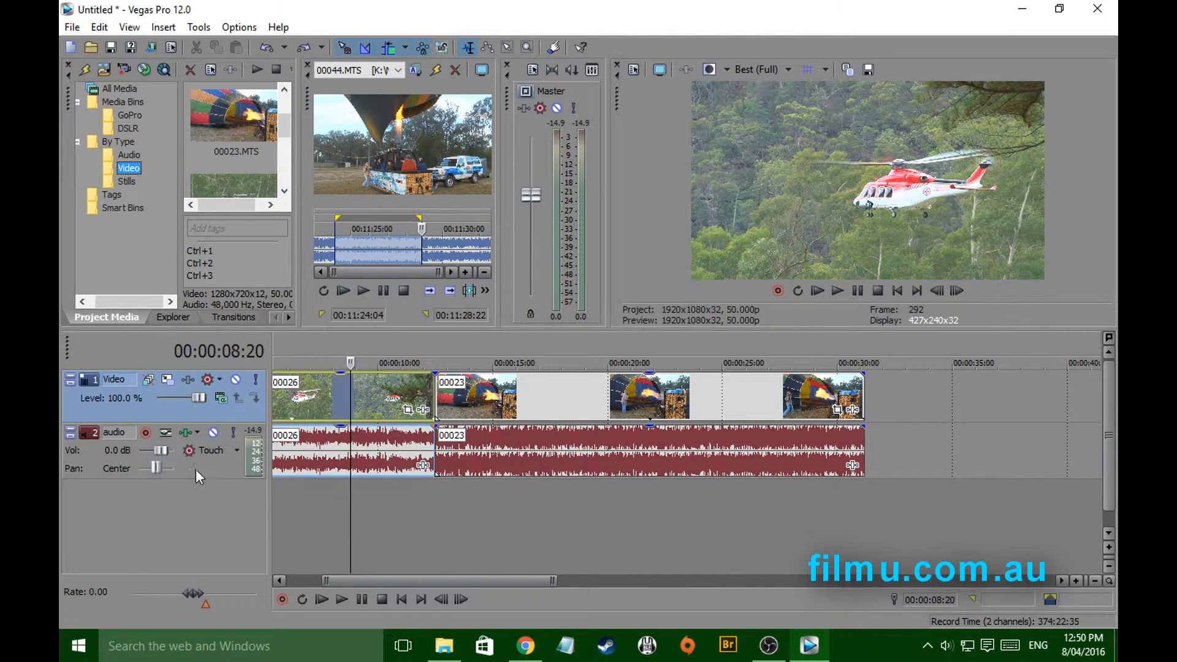
pyautogui.moveTo(206, 475)
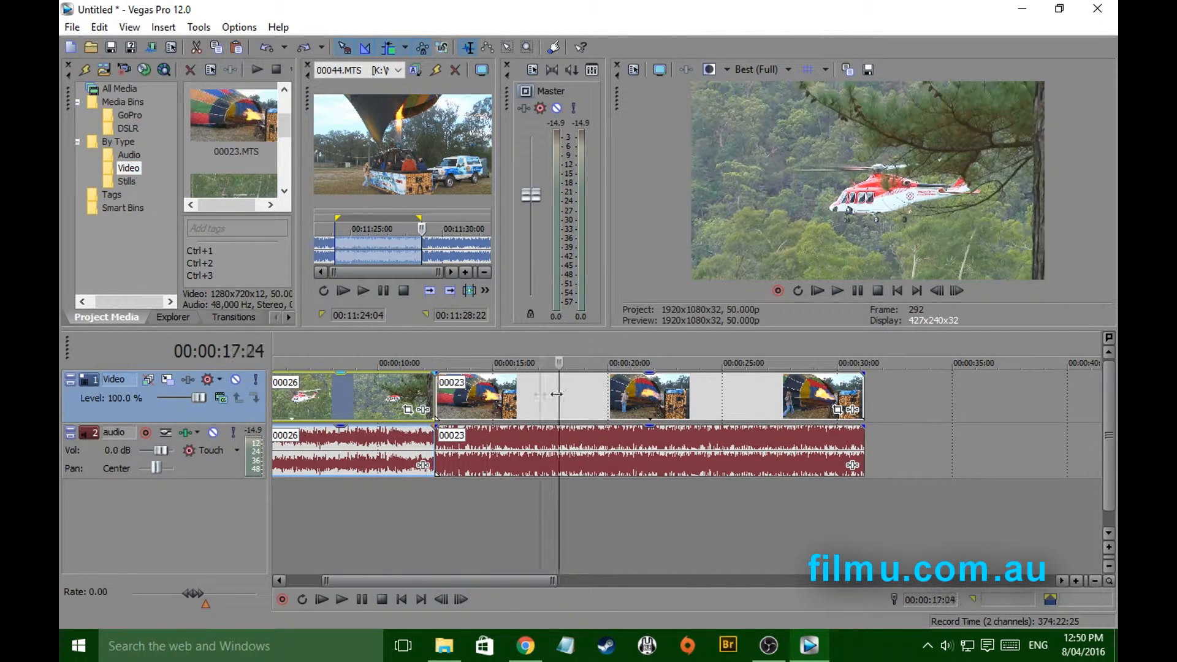
# Move the playhead to the end of the project, about 31 seconds in.
pyautogui.click(863, 363)
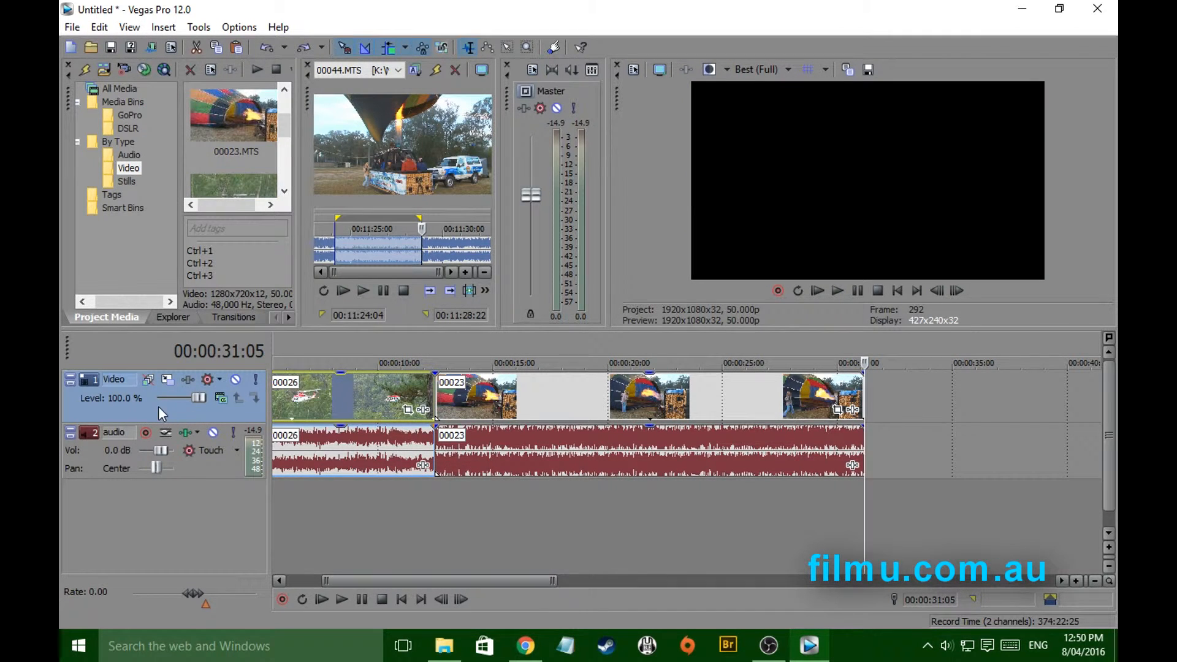
pyautogui.moveTo(115, 388)
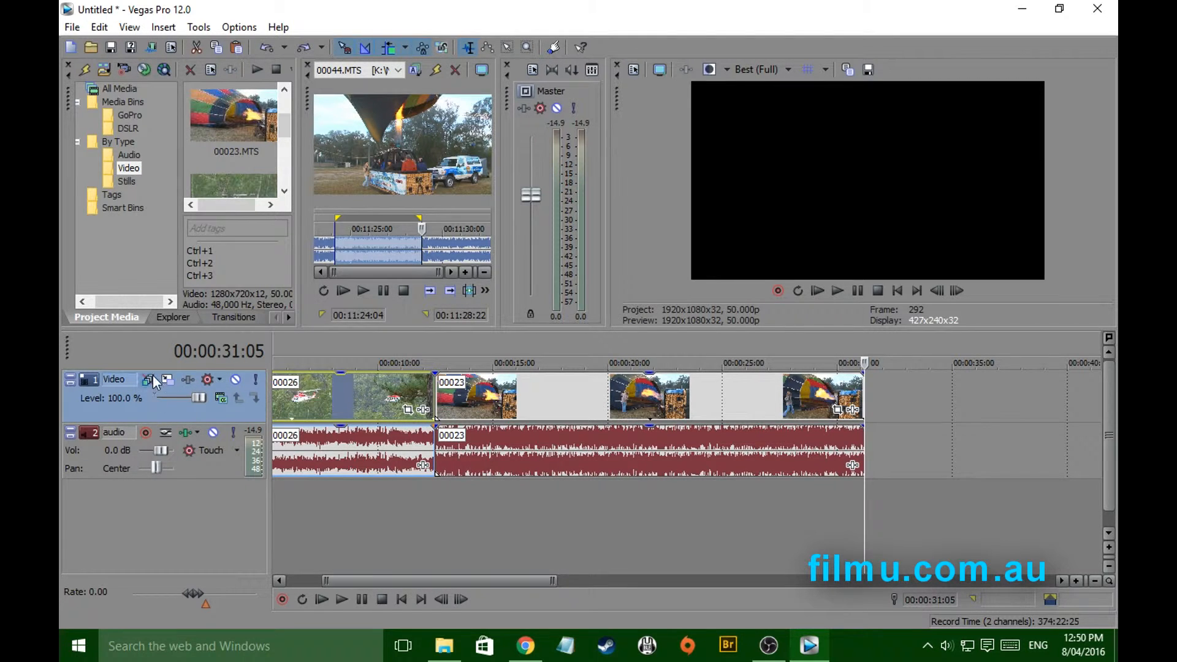
pyautogui.moveTo(146, 420)
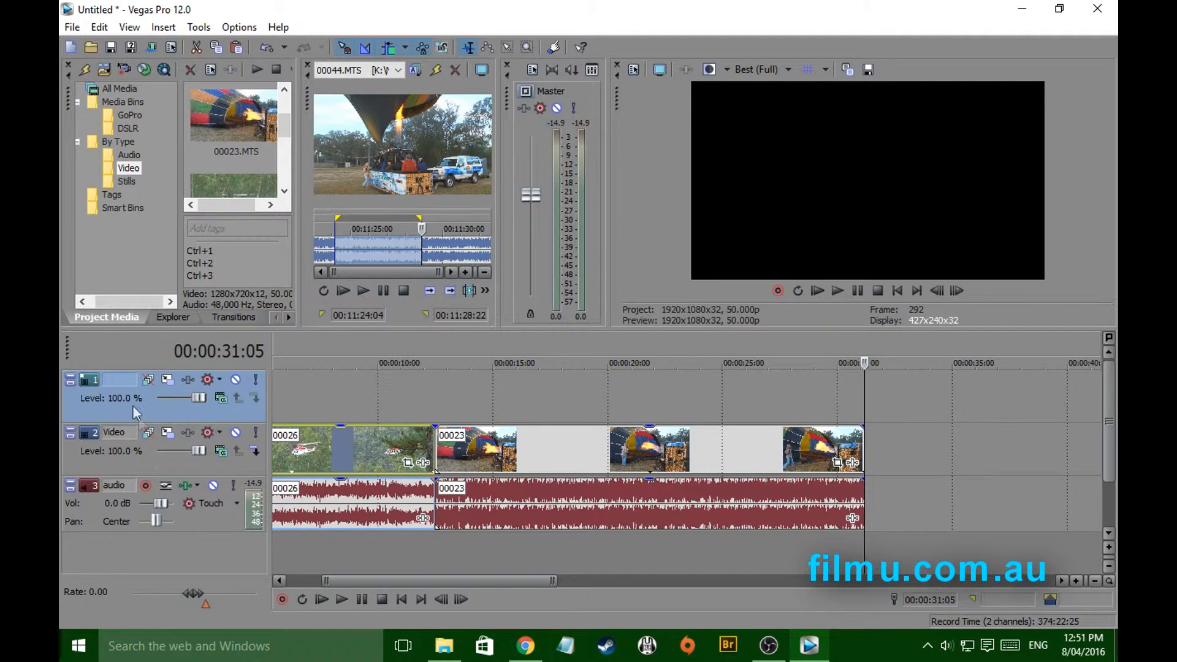
pyautogui.moveTo(109, 386)
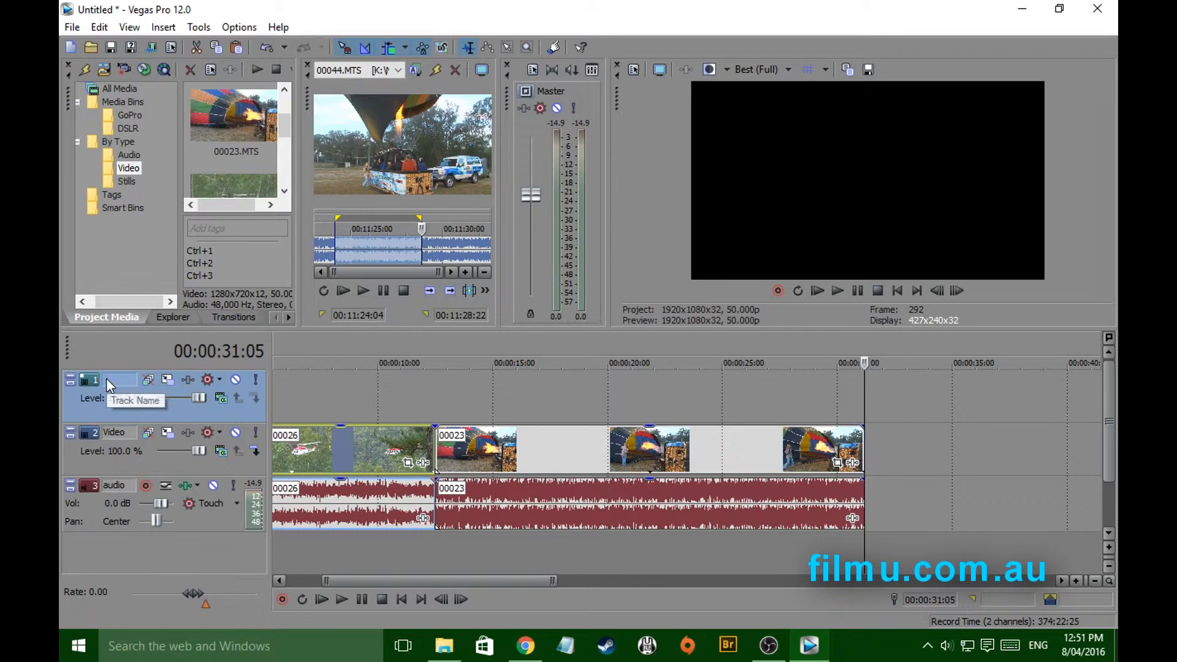
# Name the two new video tracks GoPro and DSLR.
pyautogui.doubleClick(120, 379)
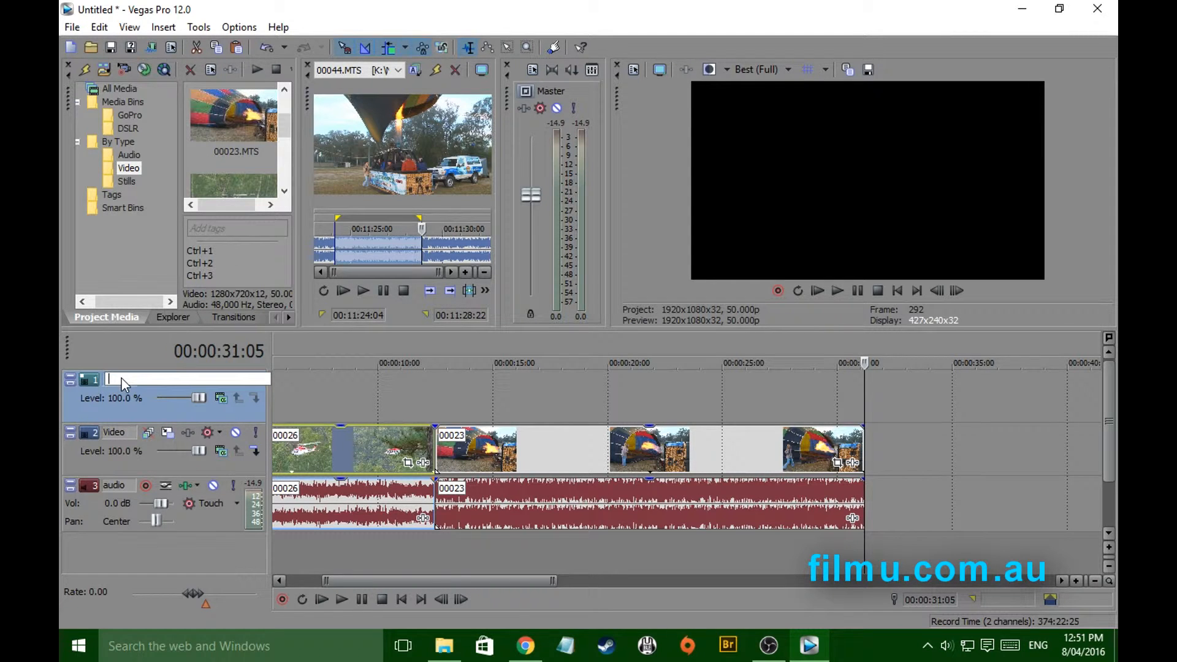
pyautogui.write('GoPro')
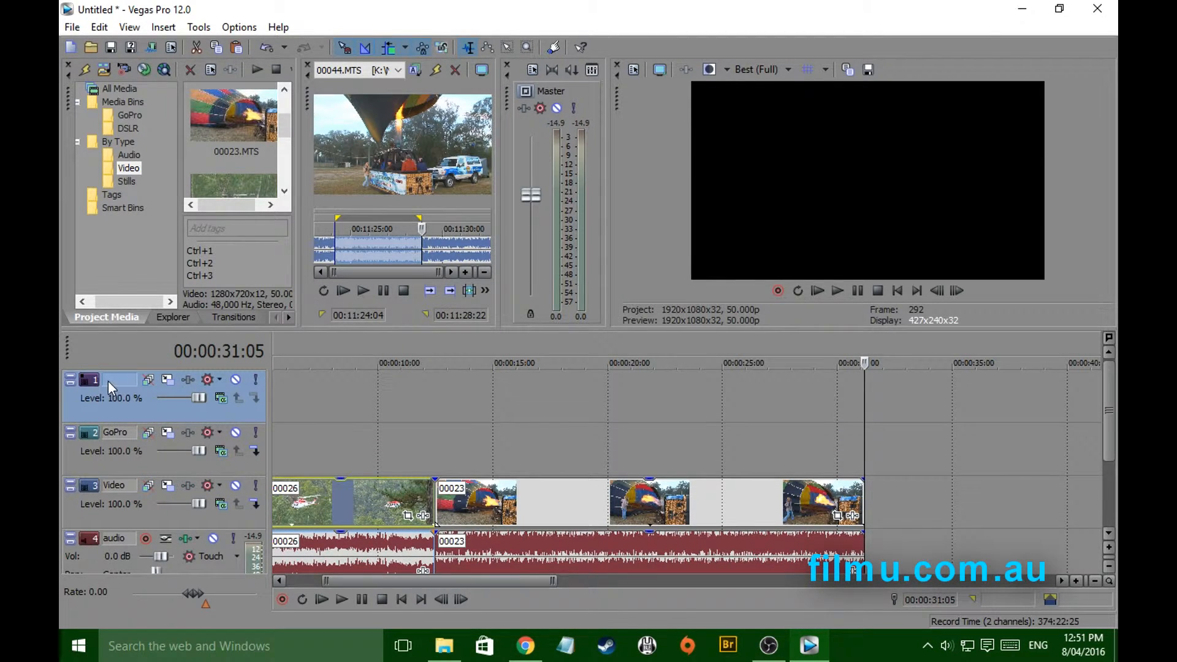
pyautogui.doubleClick(121, 379)
pyautogui.write('DSLR')
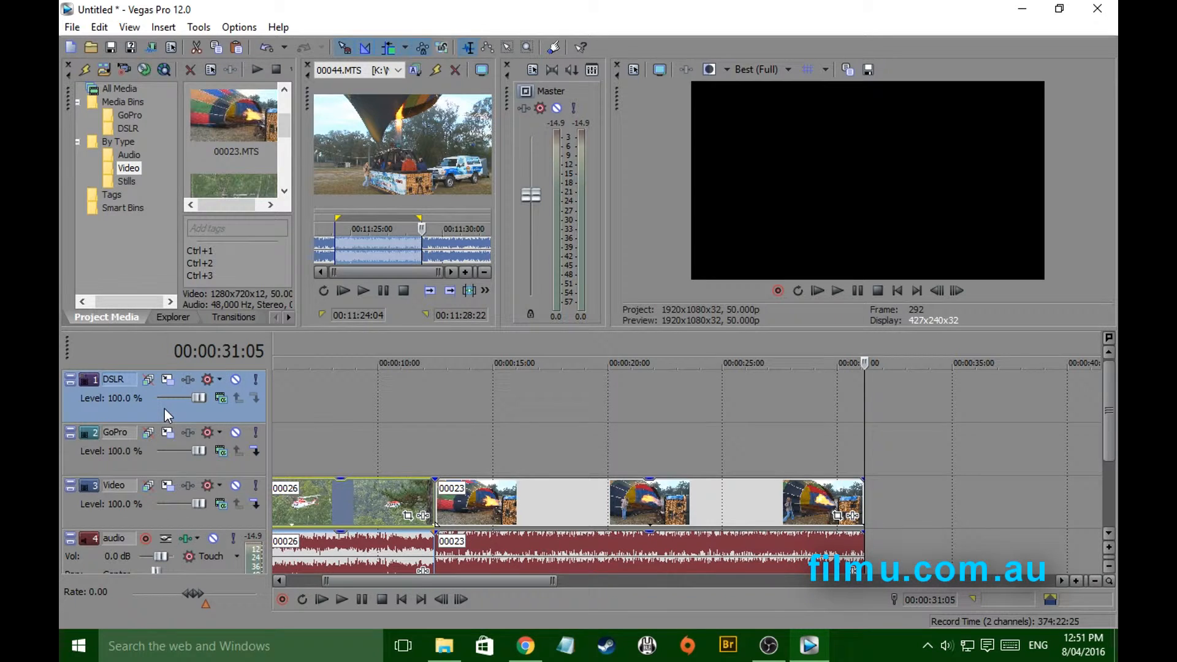
pyautogui.moveTo(158, 416)
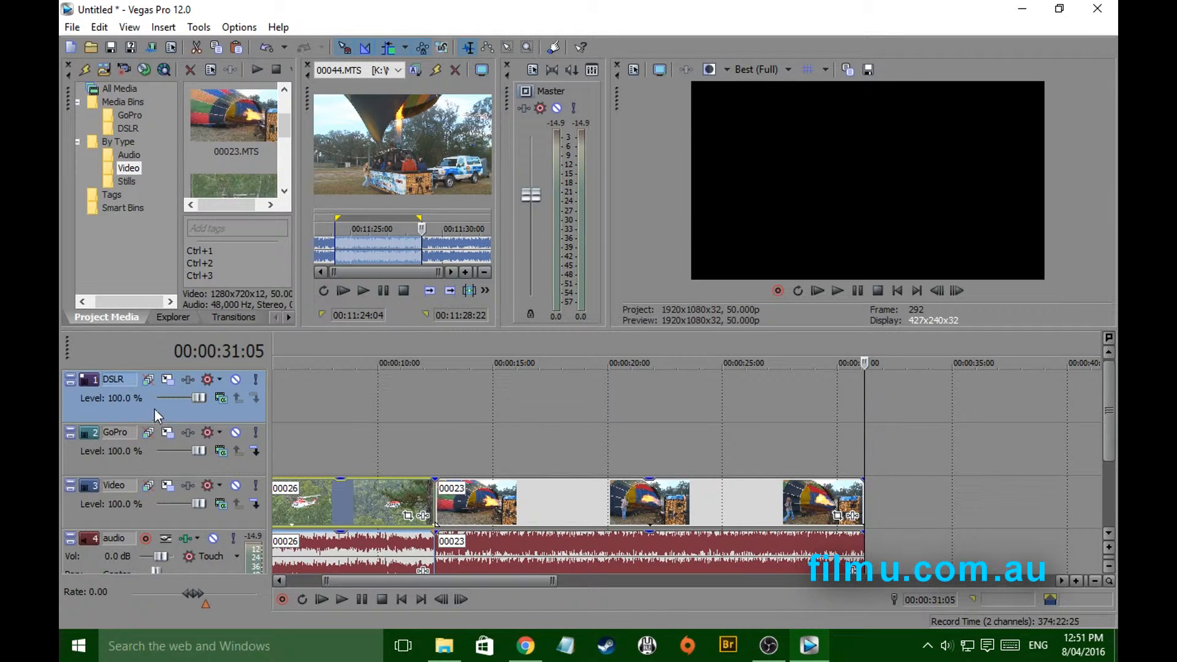
pyautogui.moveTo(167, 416)
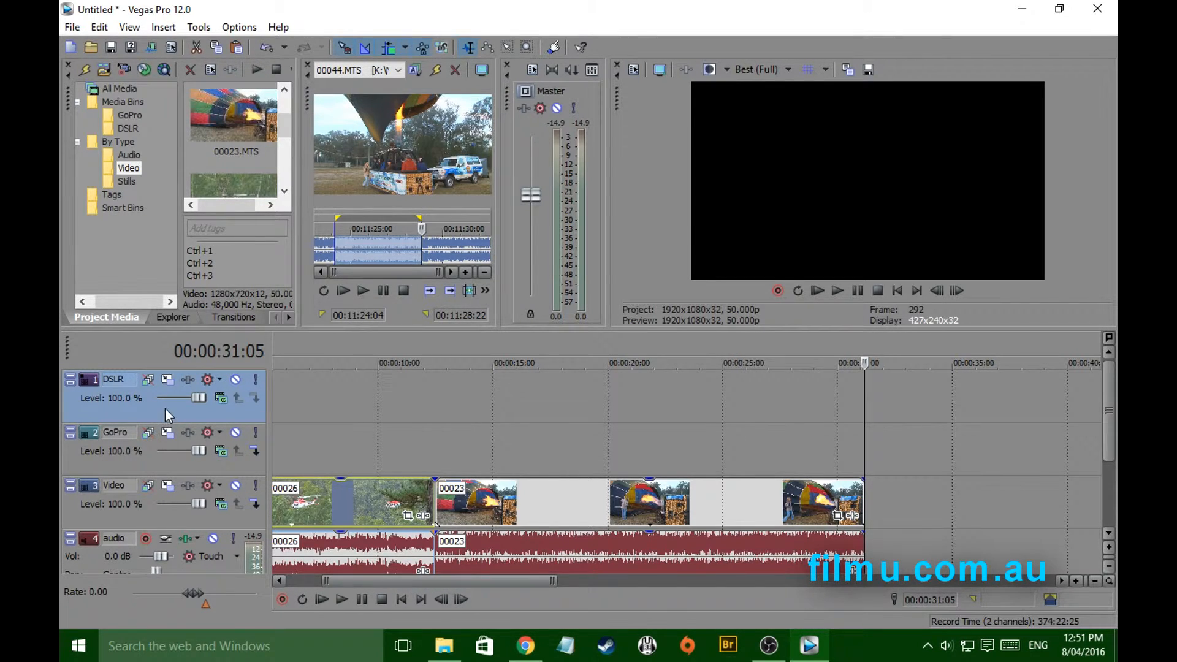
pyautogui.moveTo(163, 468)
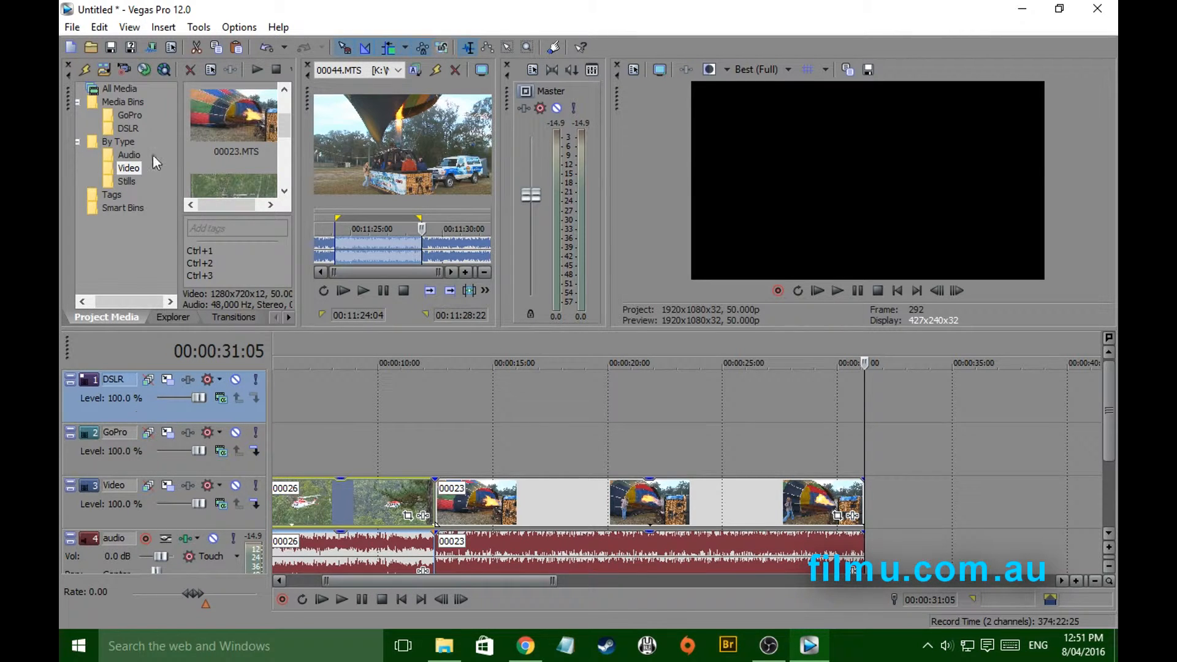
pyautogui.moveTo(121, 174)
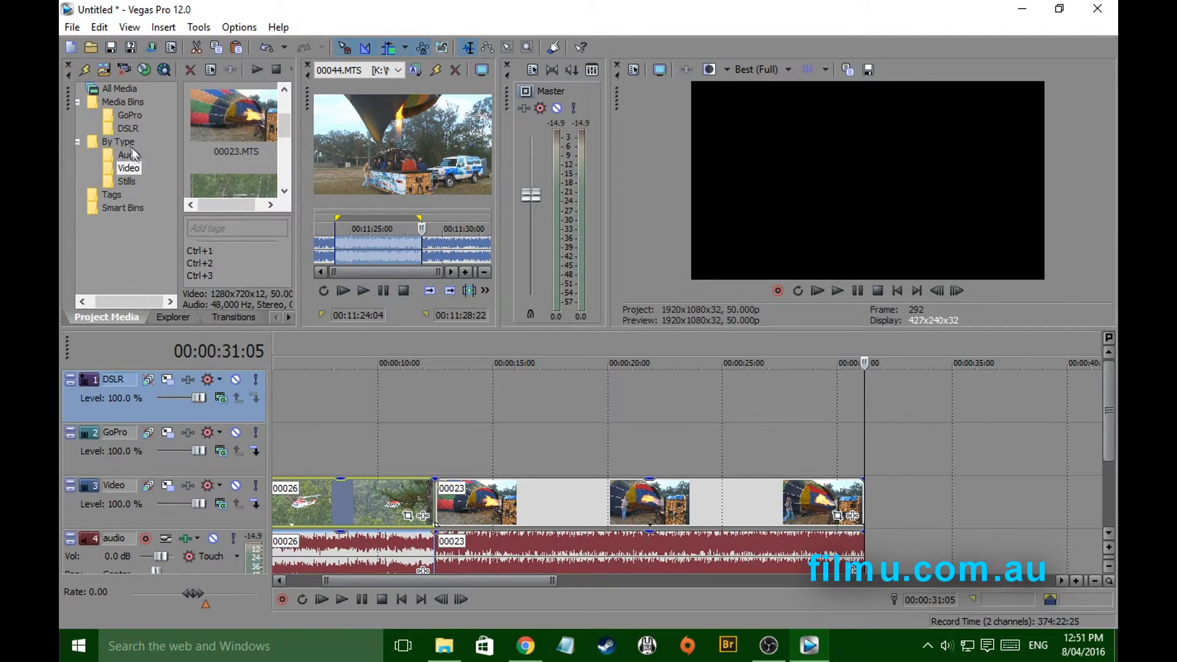
pyautogui.moveTo(136, 193)
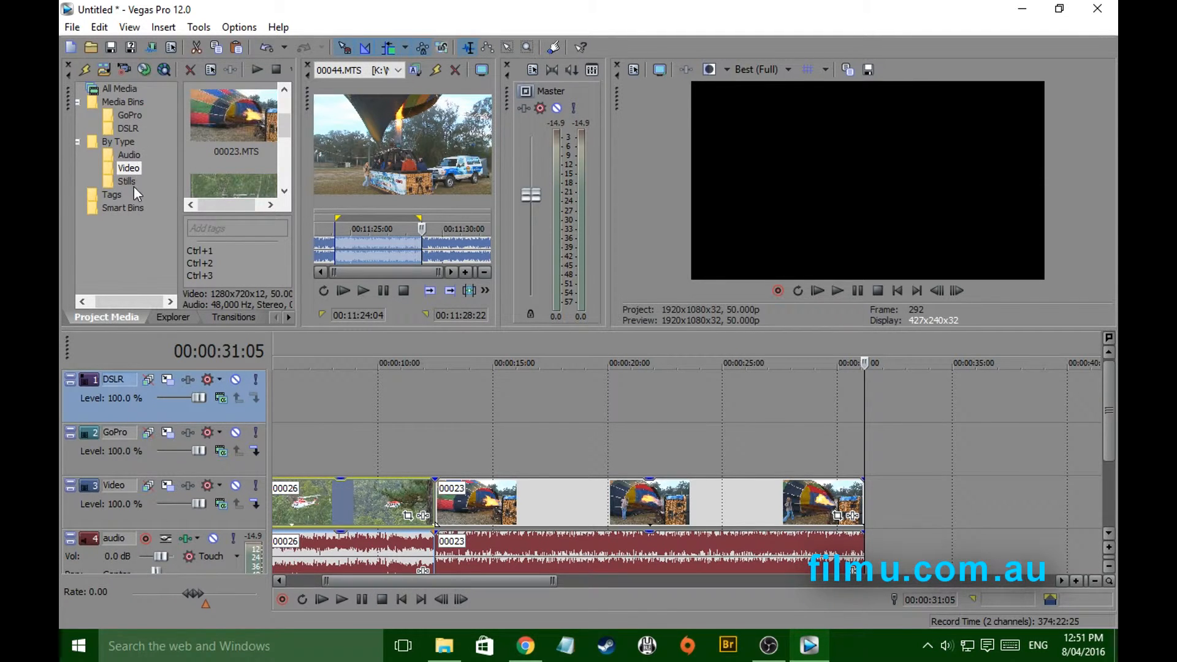
pyautogui.moveTo(132, 116)
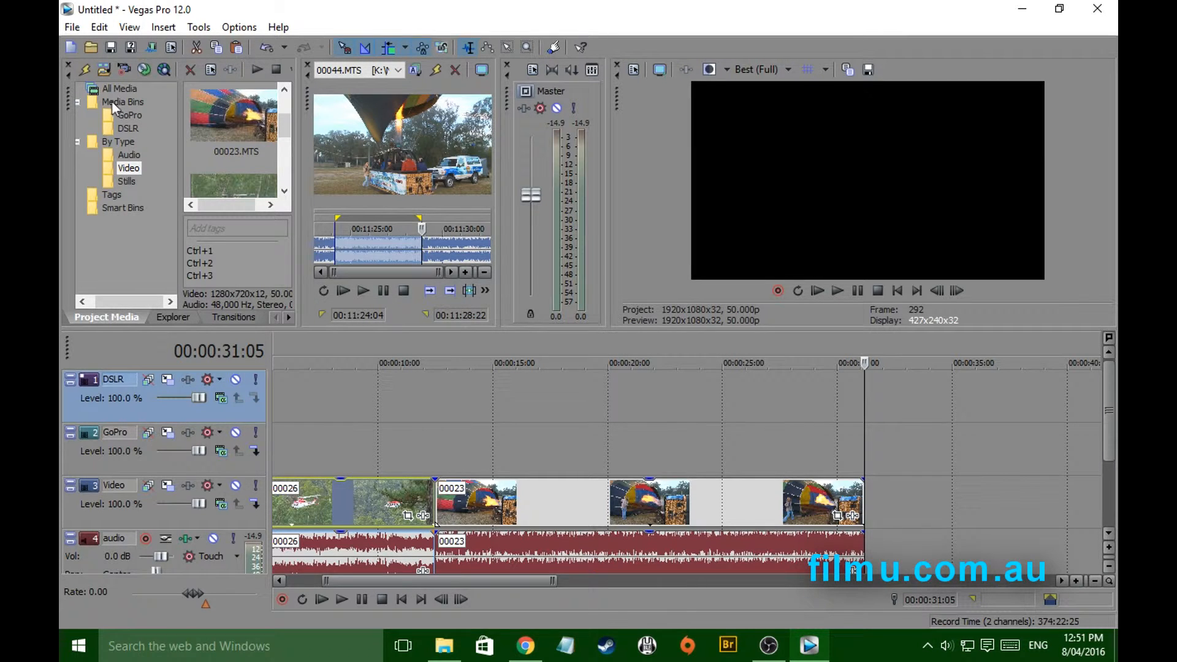
# Bring up the bin options for the Media Bins folder.
pyautogui.rightClick(123, 101)
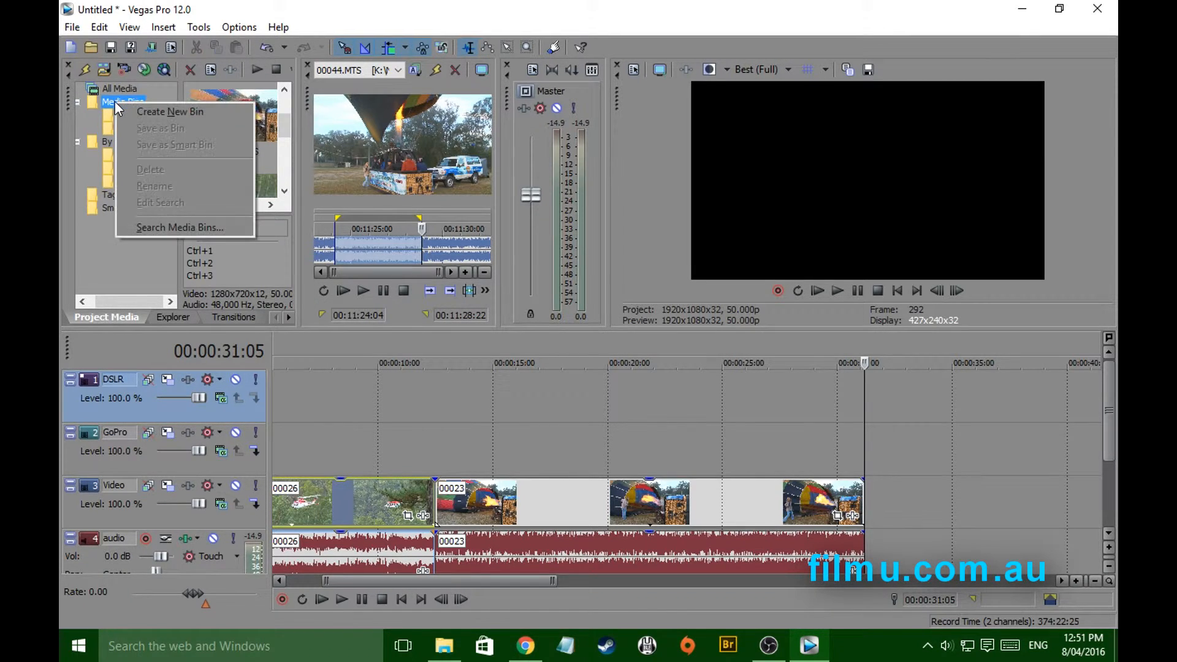
pyautogui.moveTo(179, 112)
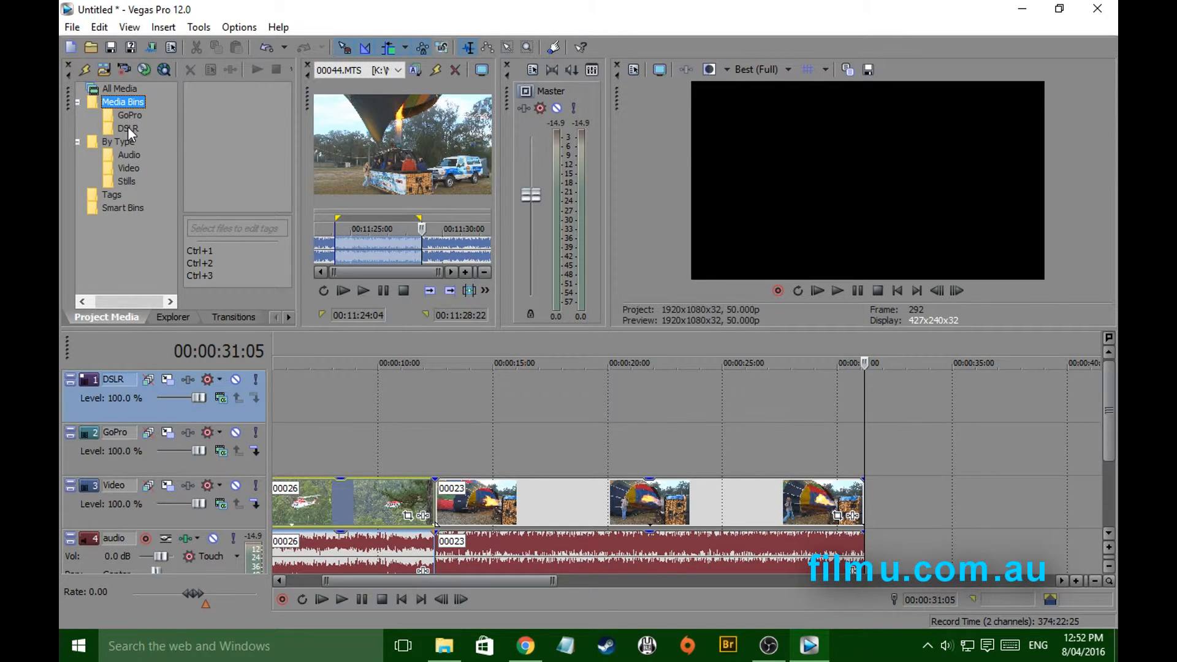
pyautogui.moveTo(148, 135)
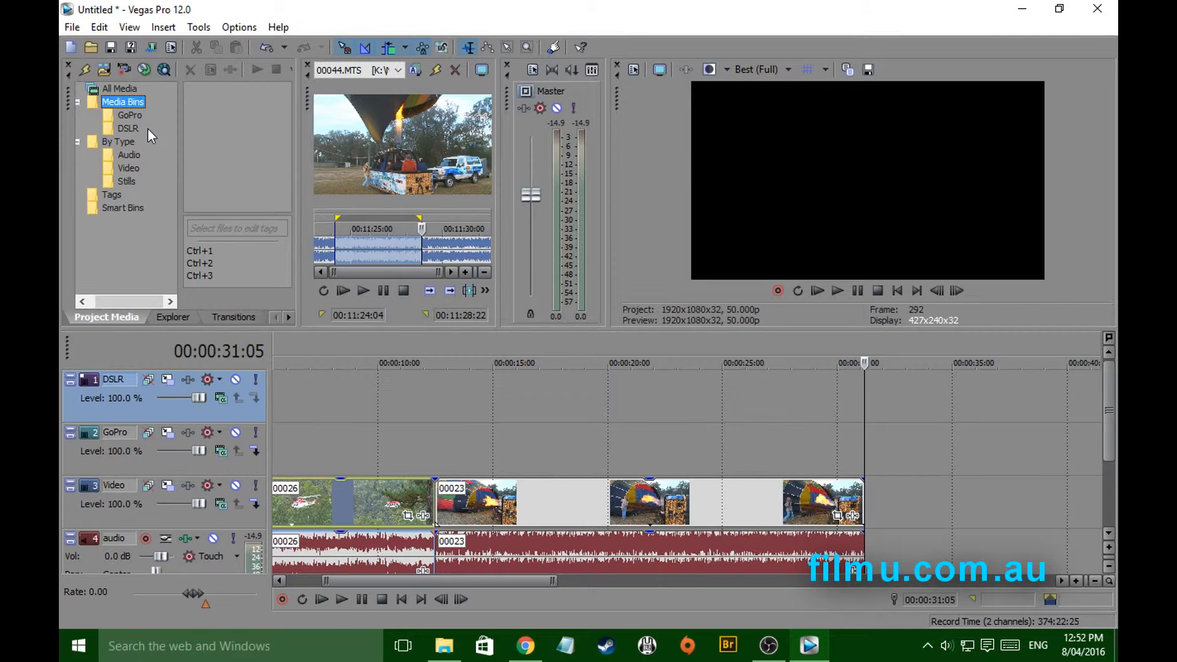
pyautogui.moveTo(149, 180)
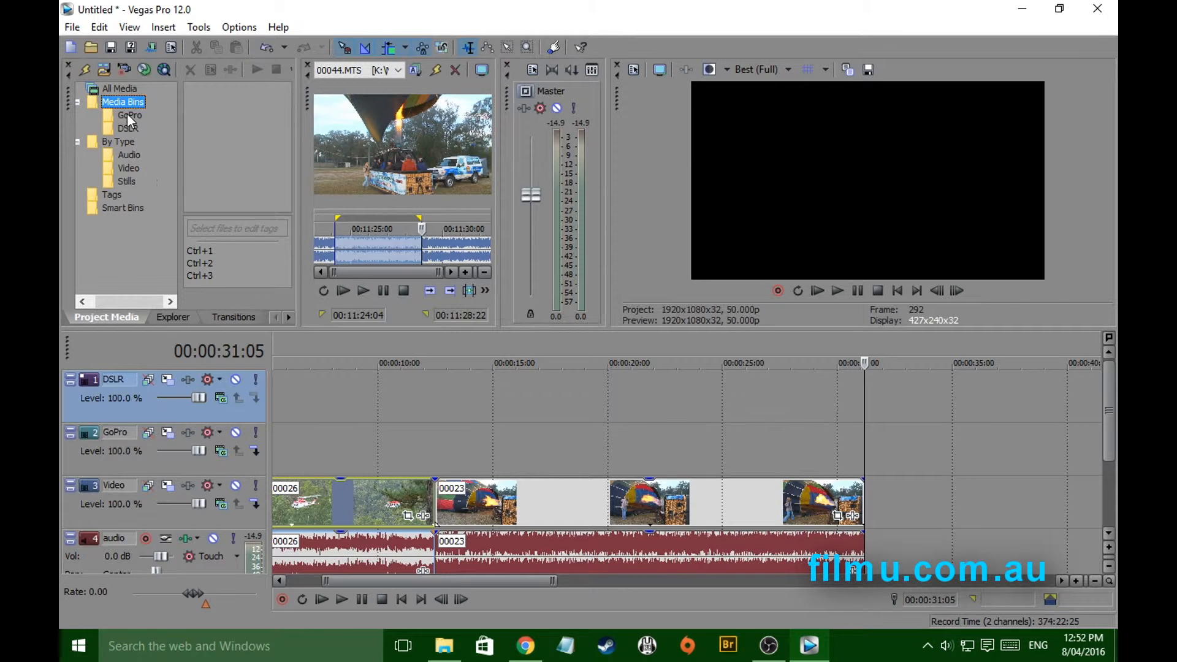
pyautogui.moveTo(184, 478)
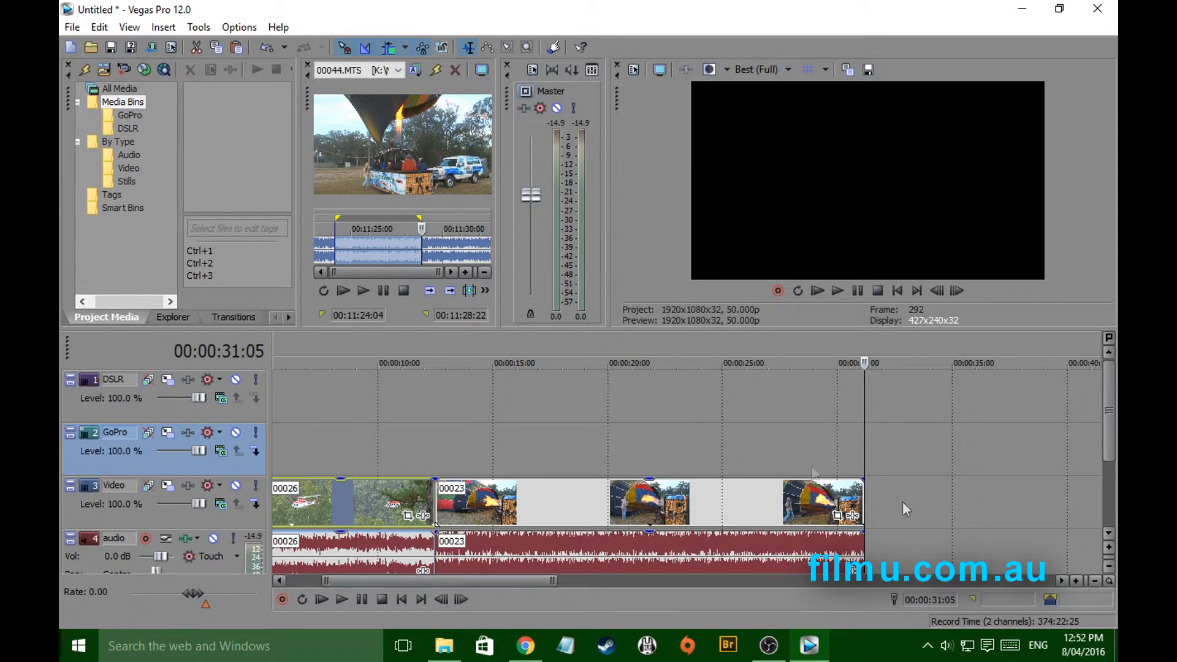
# Place GoPro clip 00035.MTS on the GoPro track, then show the DSLR bin's clip 00044.MTS.
pyautogui.click(129, 115)
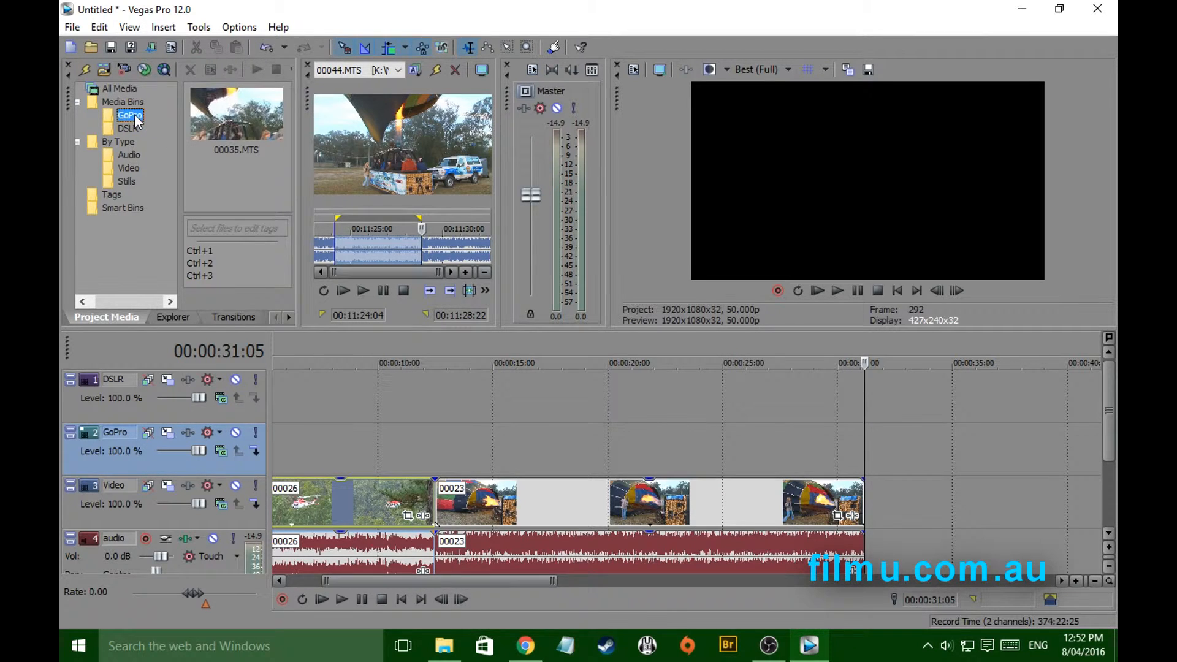
pyautogui.moveTo(236, 120)
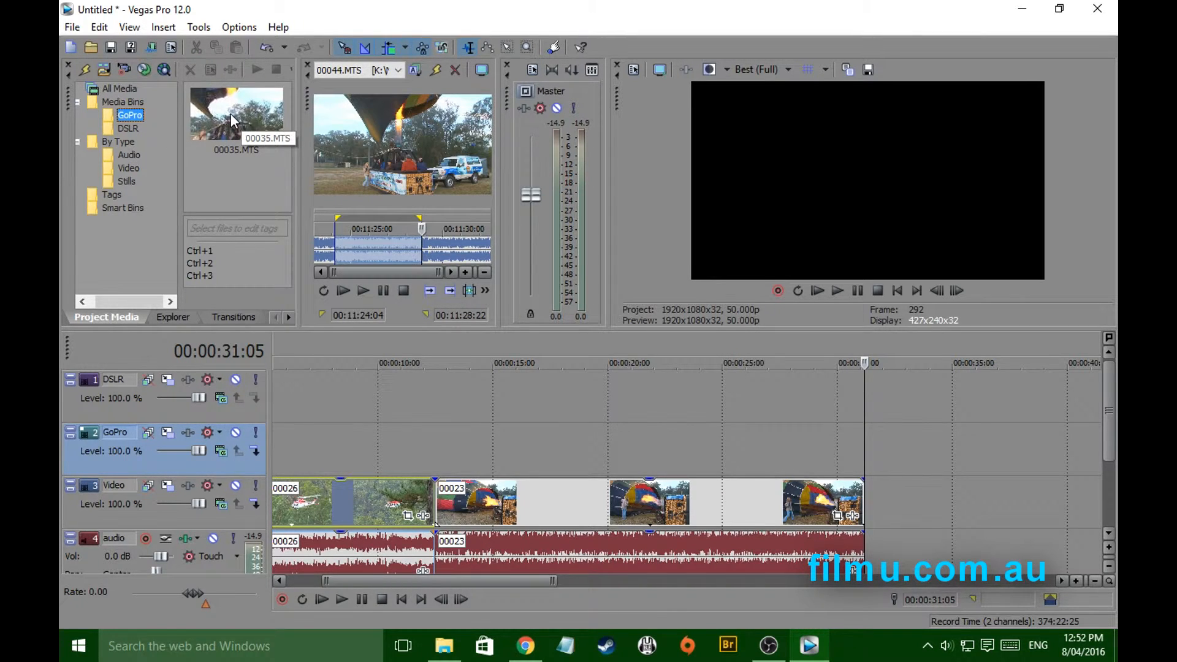
pyautogui.click(236, 113)
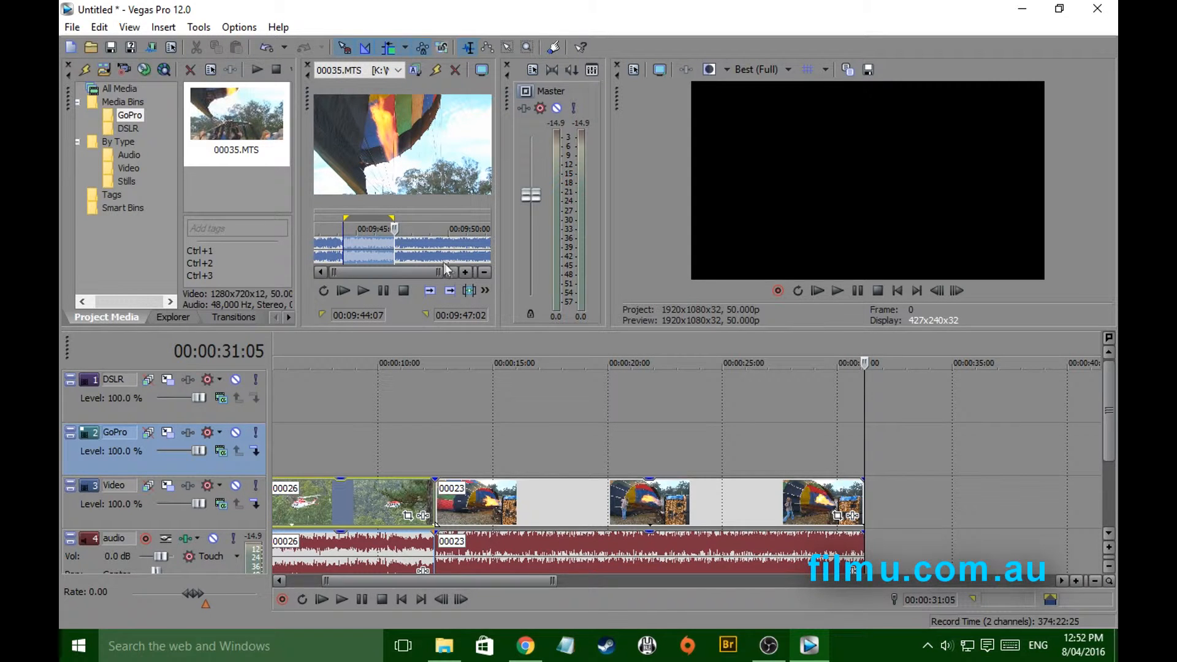
pyautogui.moveTo(856, 481)
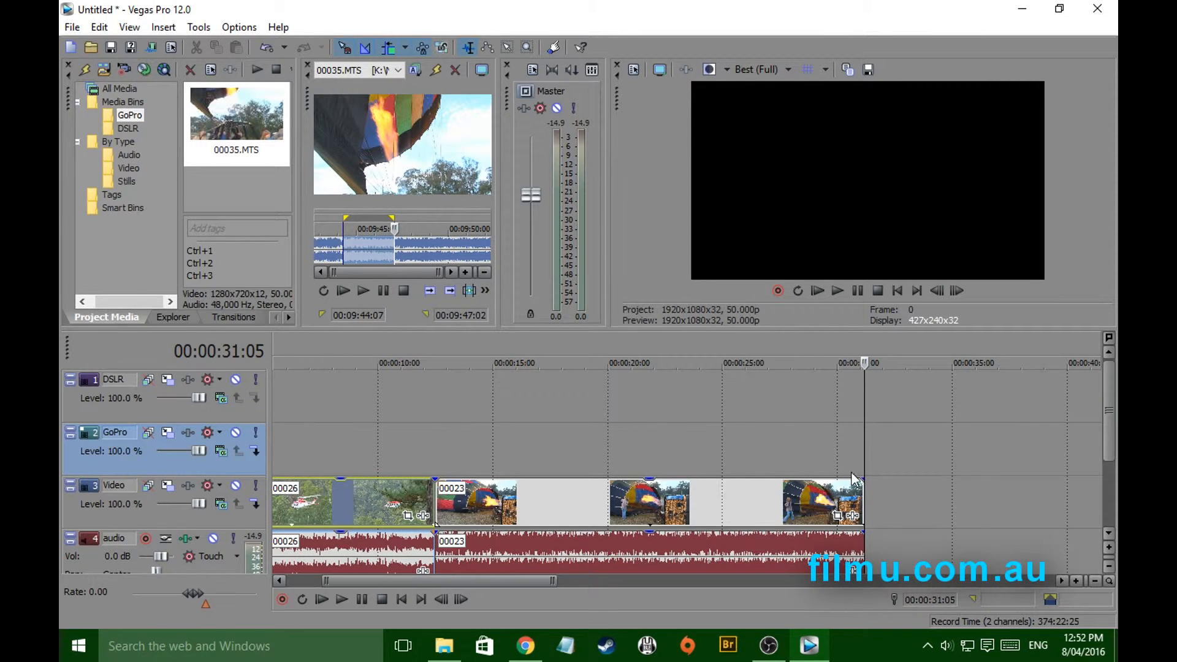
pyautogui.moveTo(867, 444)
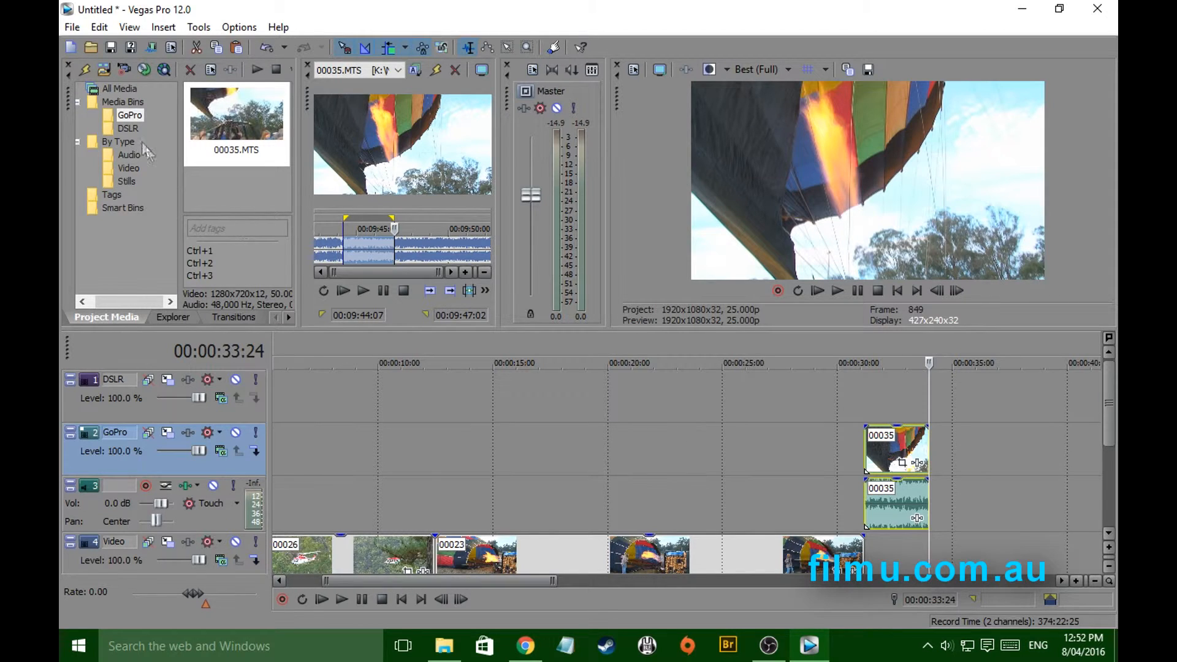
pyautogui.click(128, 129)
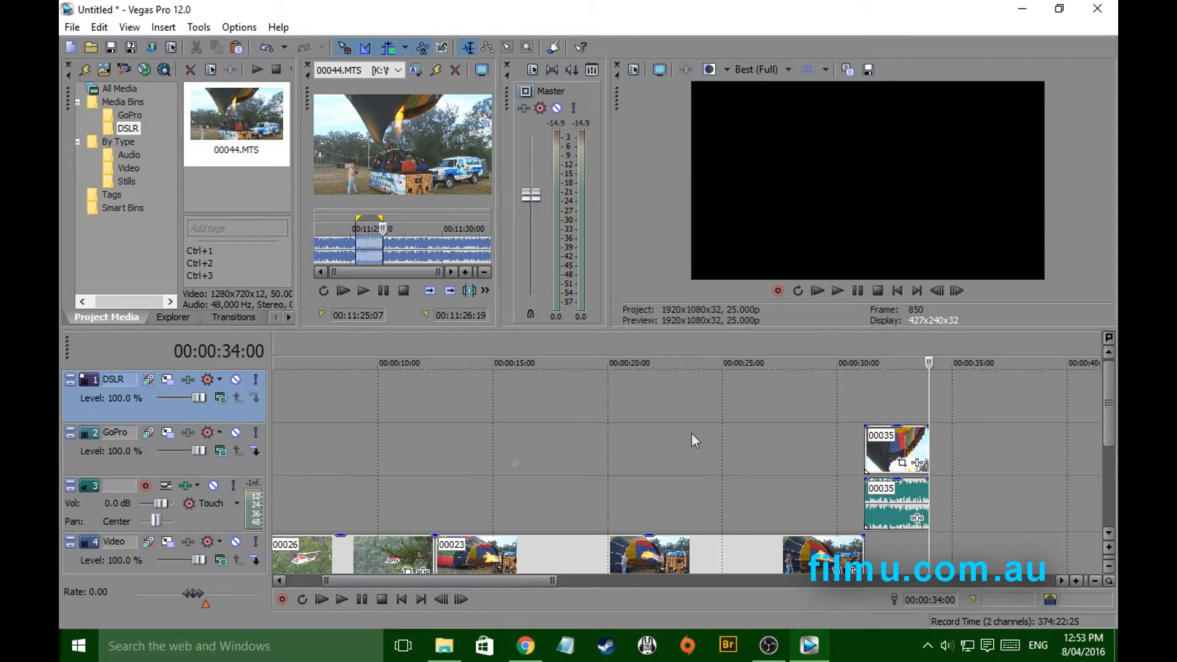
pyautogui.moveTo(948, 407)
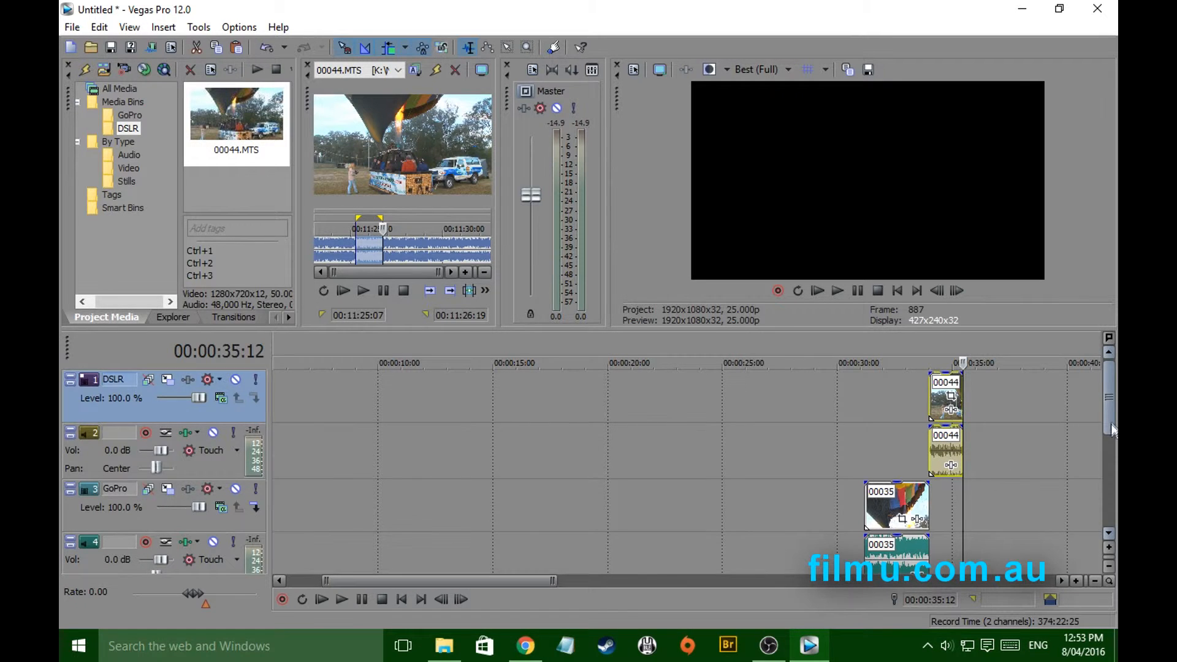
# Scroll the timeline to reach the DSLR track for placing clip 00044.MTS.
pyautogui.scroll(-3)
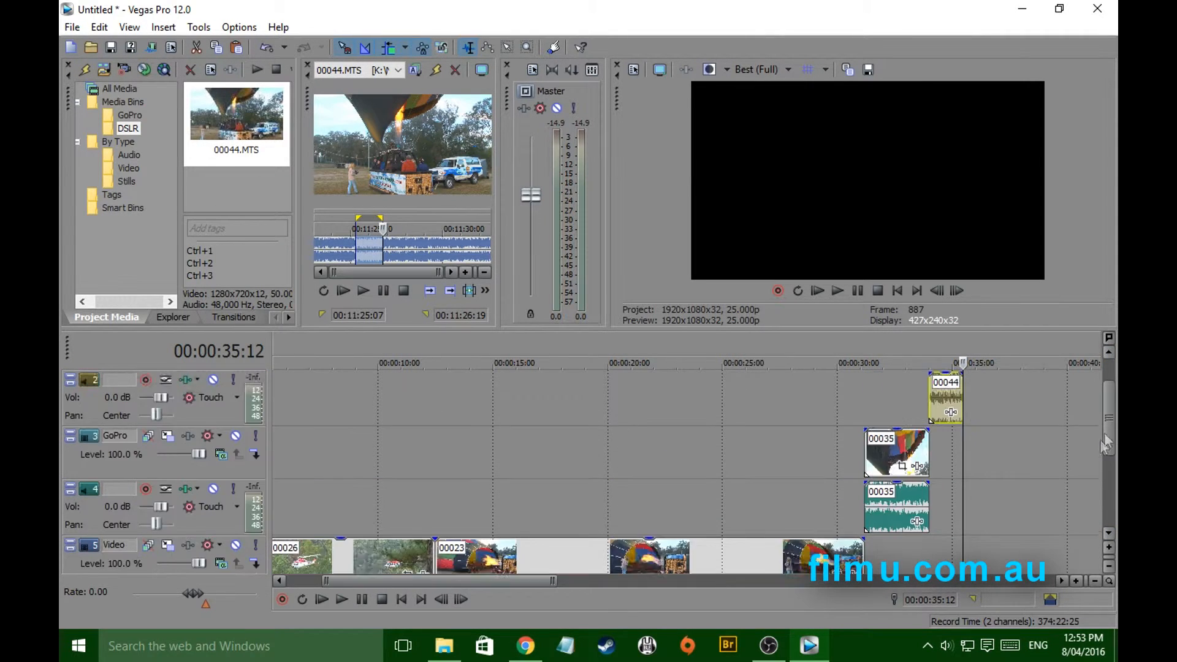
pyautogui.scroll(-3)
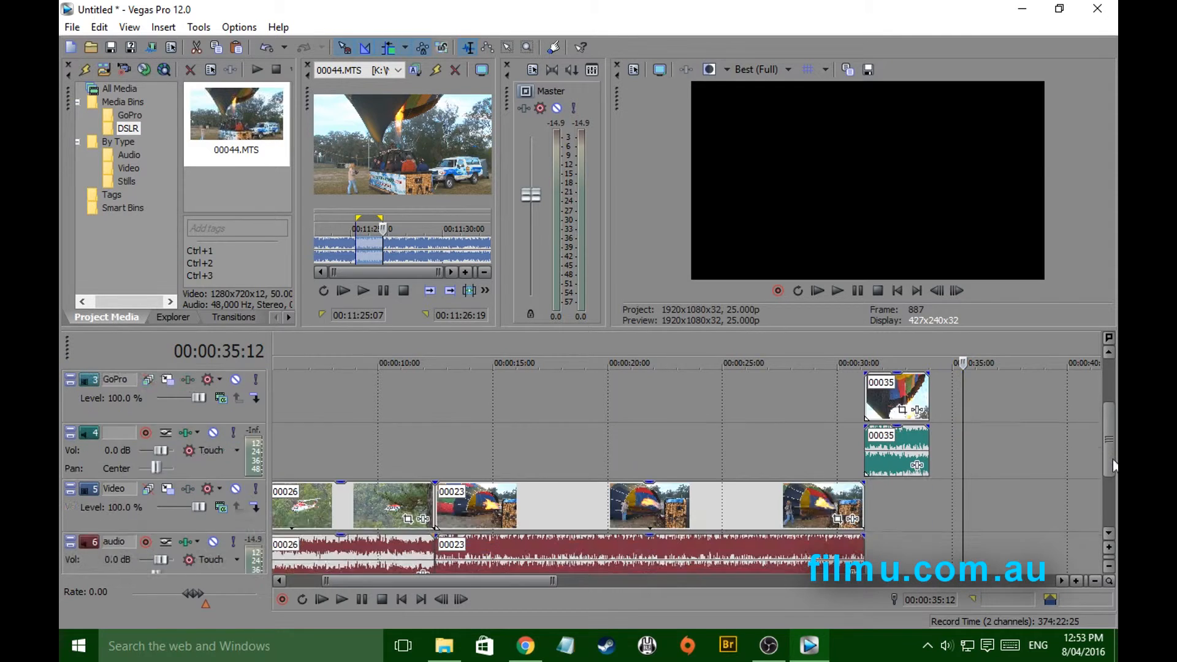
pyautogui.scroll(-3)
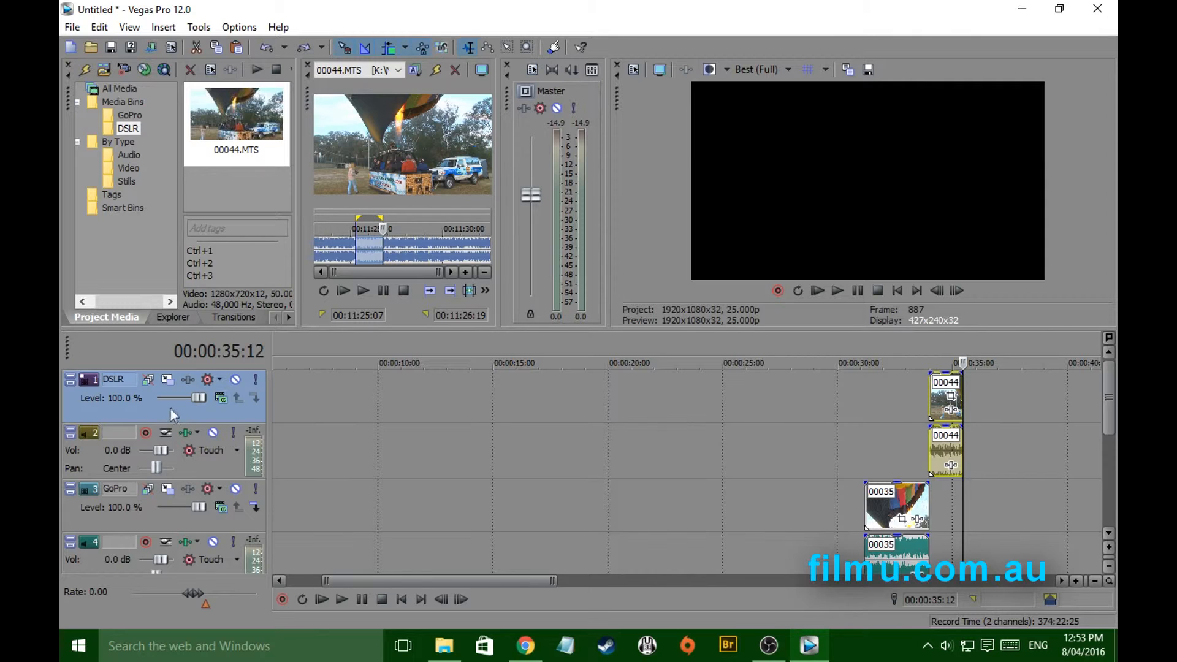
pyautogui.moveTo(131, 419)
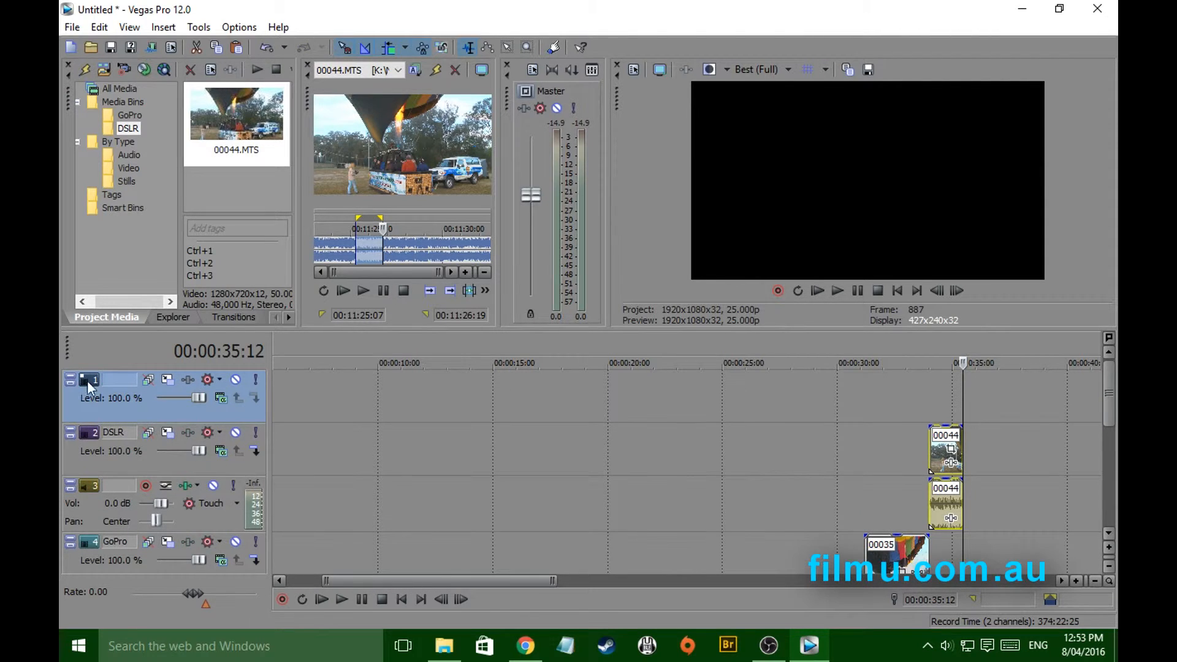
# Name the new top video track Bug.
pyautogui.doubleClick(117, 379)
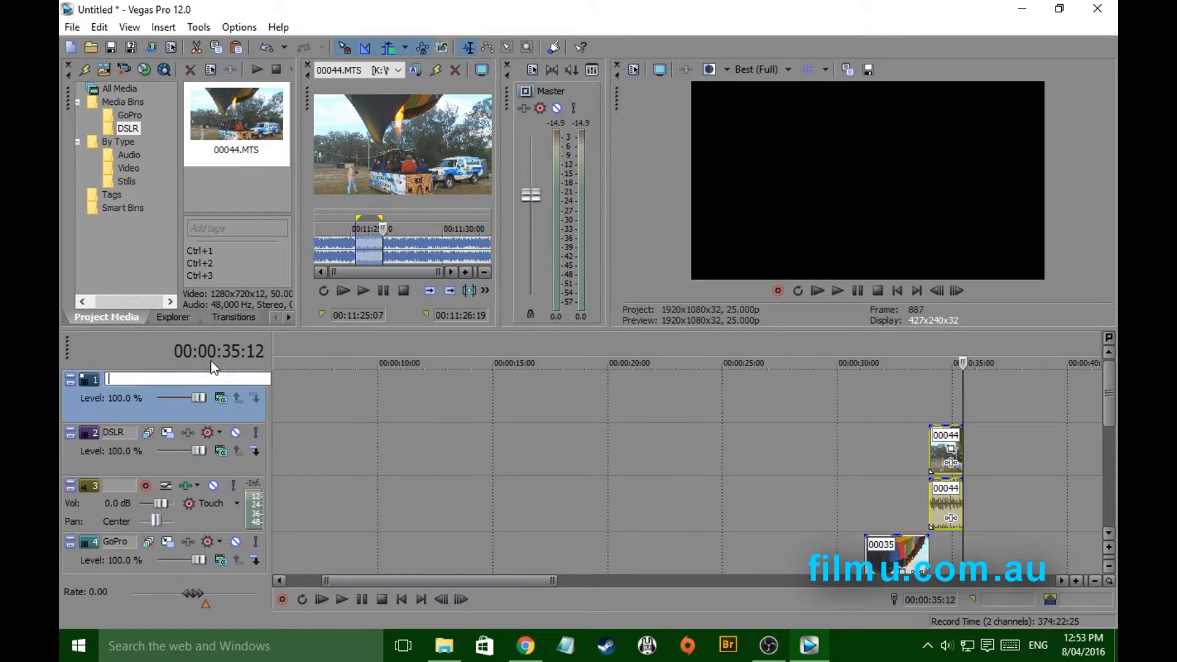
pyautogui.write('Bug')
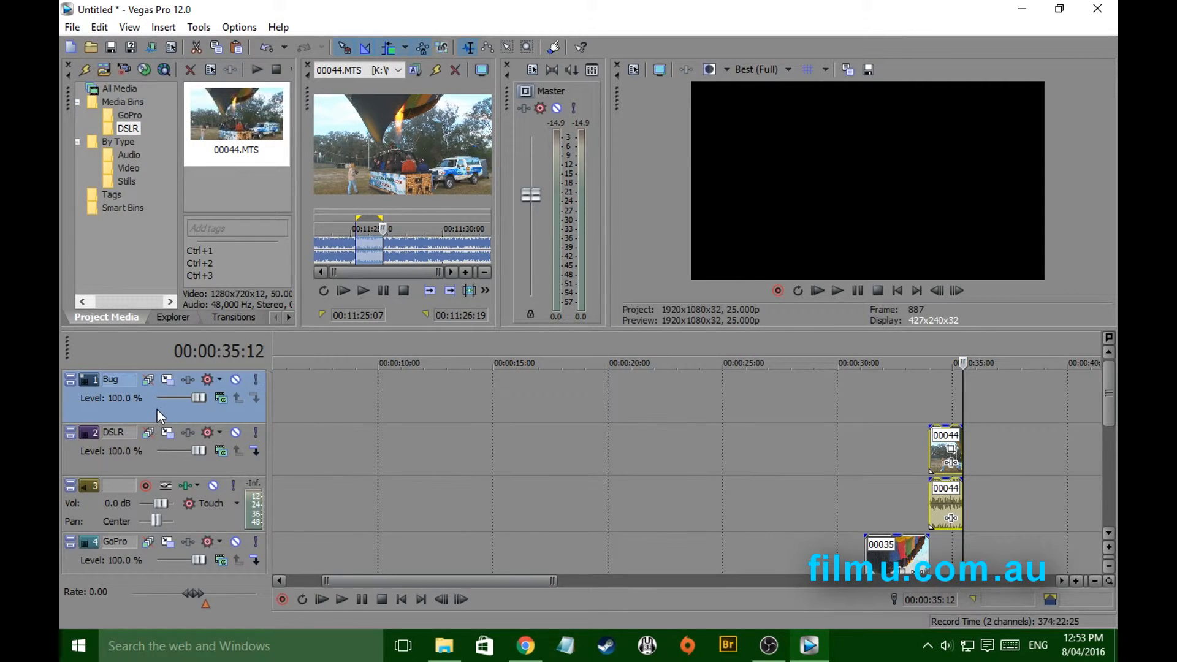
pyautogui.click(288, 317)
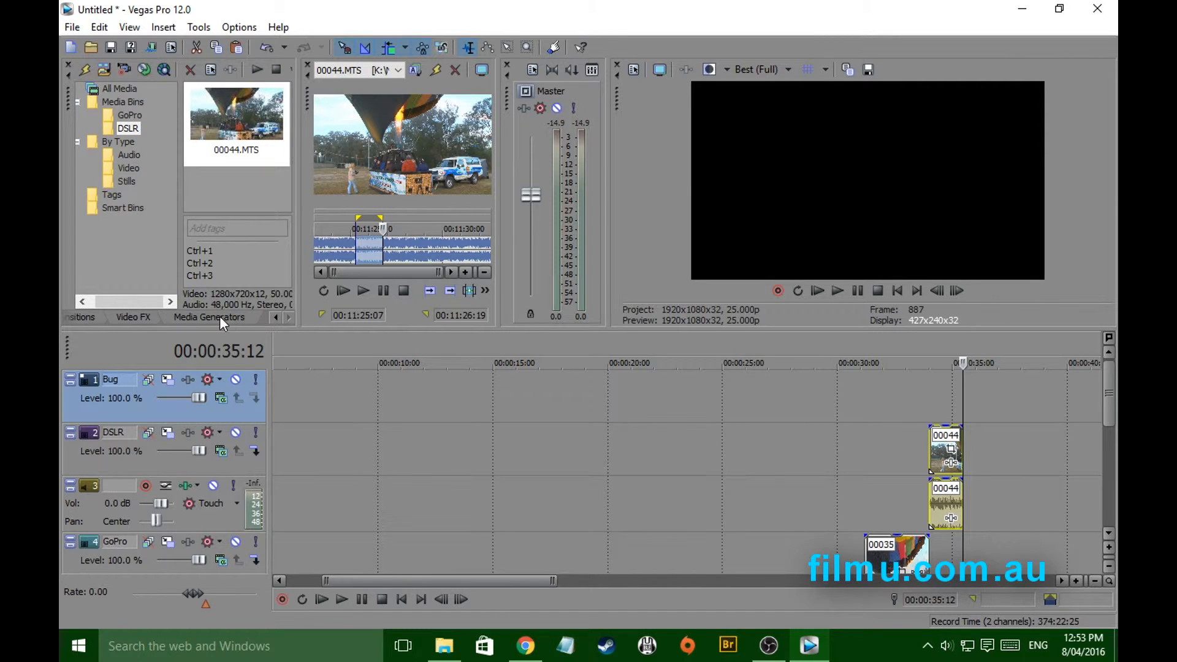
# Add the (Legacy) Text generator's Soft Shadow preset to the Bug track.
pyautogui.click(210, 316)
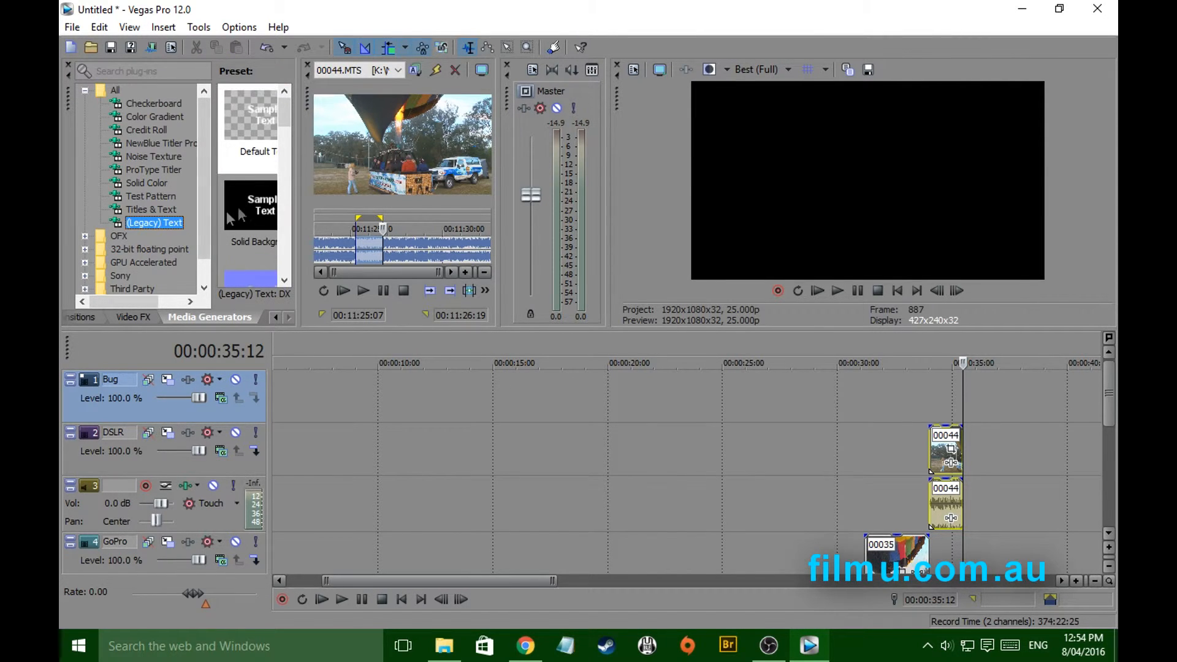
pyautogui.scroll(-3)
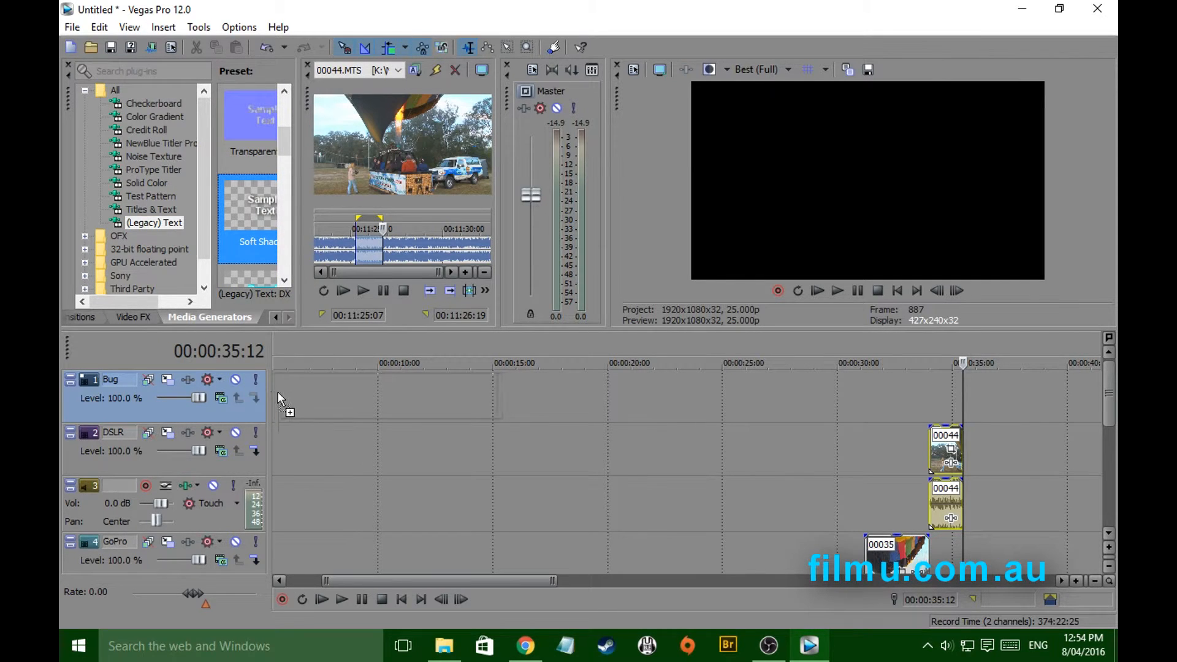
pyautogui.doubleClick(248, 218)
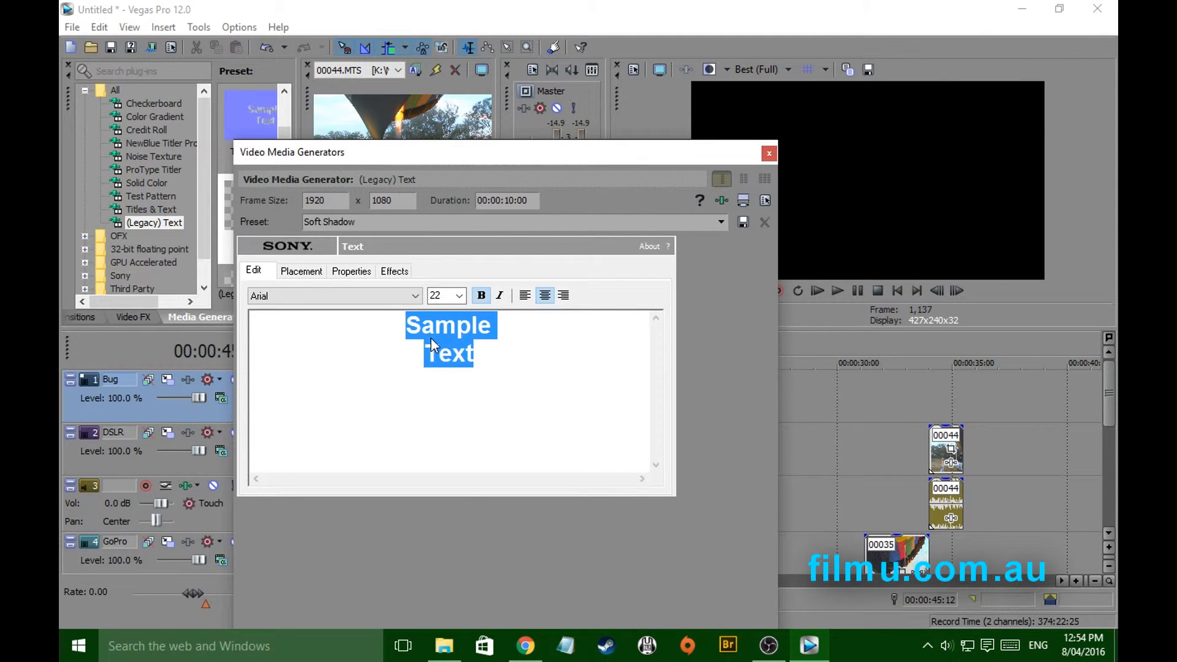
# Replace the generator's Sample Text with filmu.com.au.
pyautogui.write('filmu')
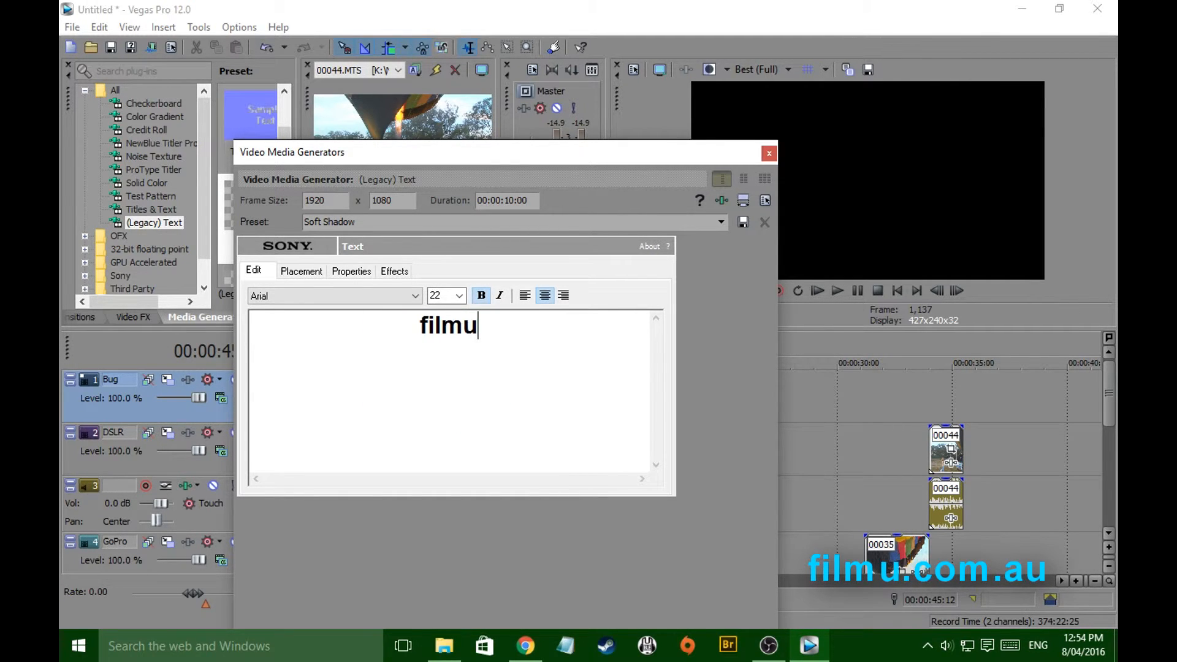
pyautogui.write('.com.')
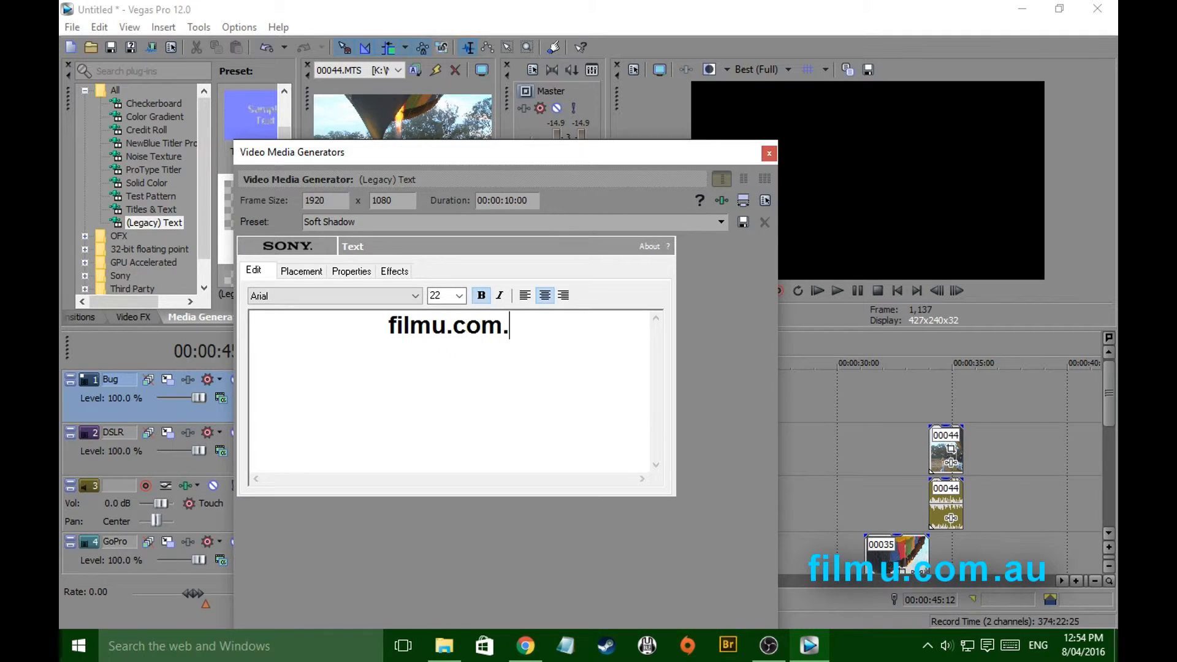
pyautogui.write('au')
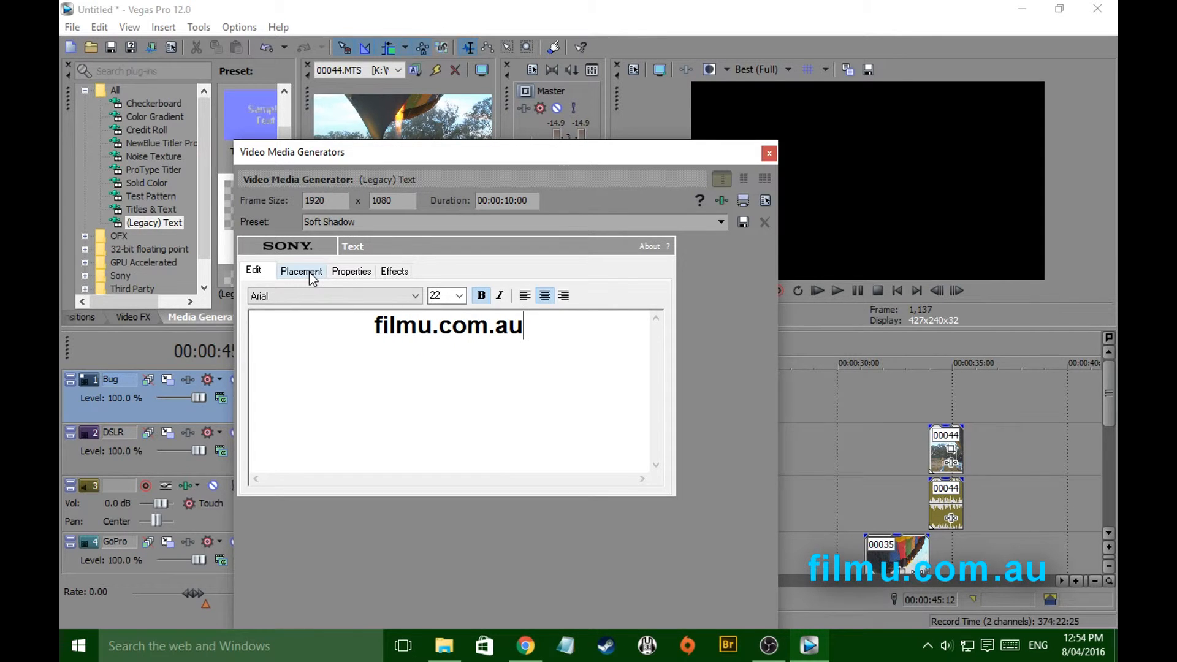
# Position the filmu.com.au text in the lower-right corner within the safe-area guides.
pyautogui.click(302, 271)
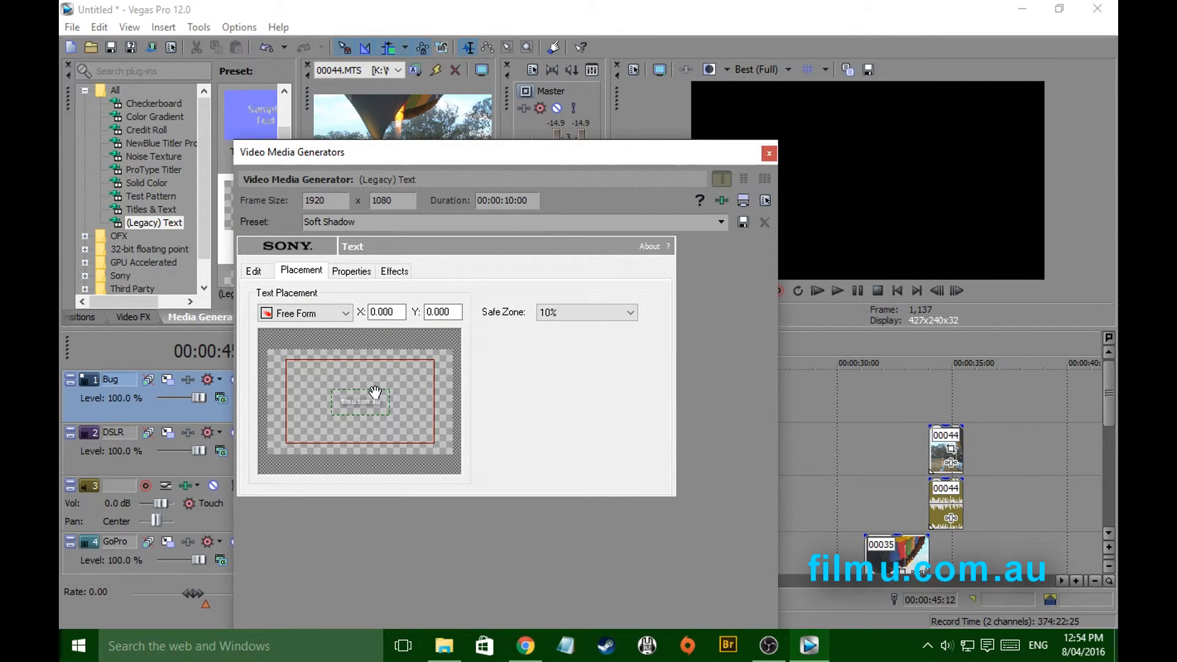
pyautogui.moveTo(368, 394)
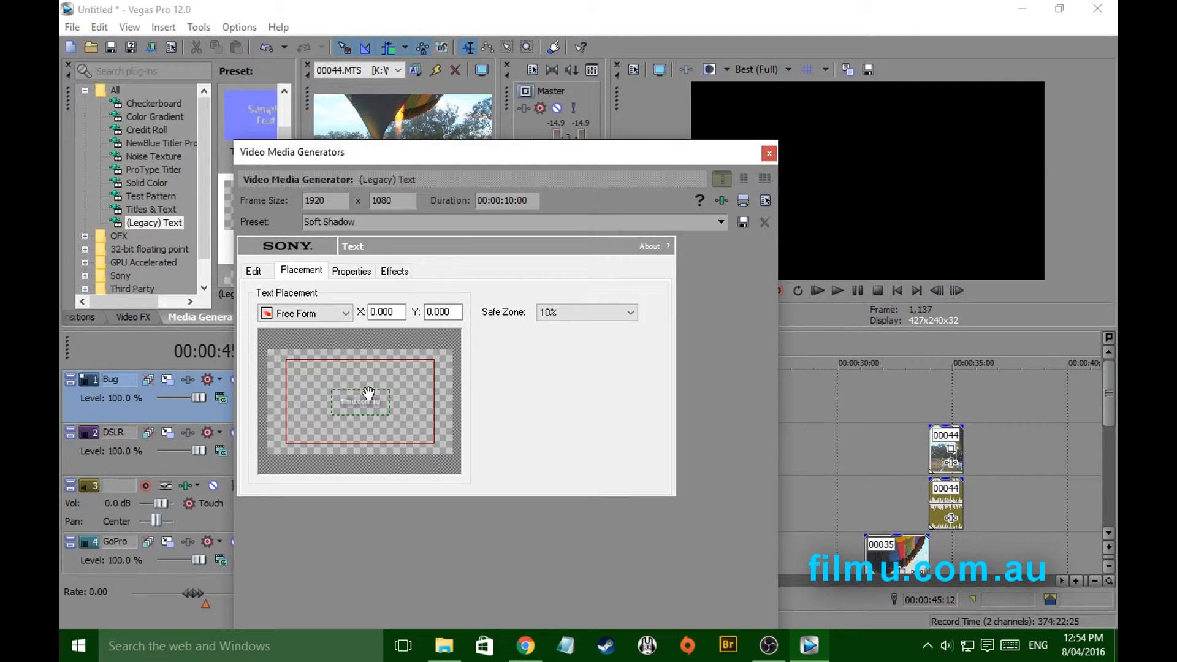
pyautogui.moveTo(807, 68)
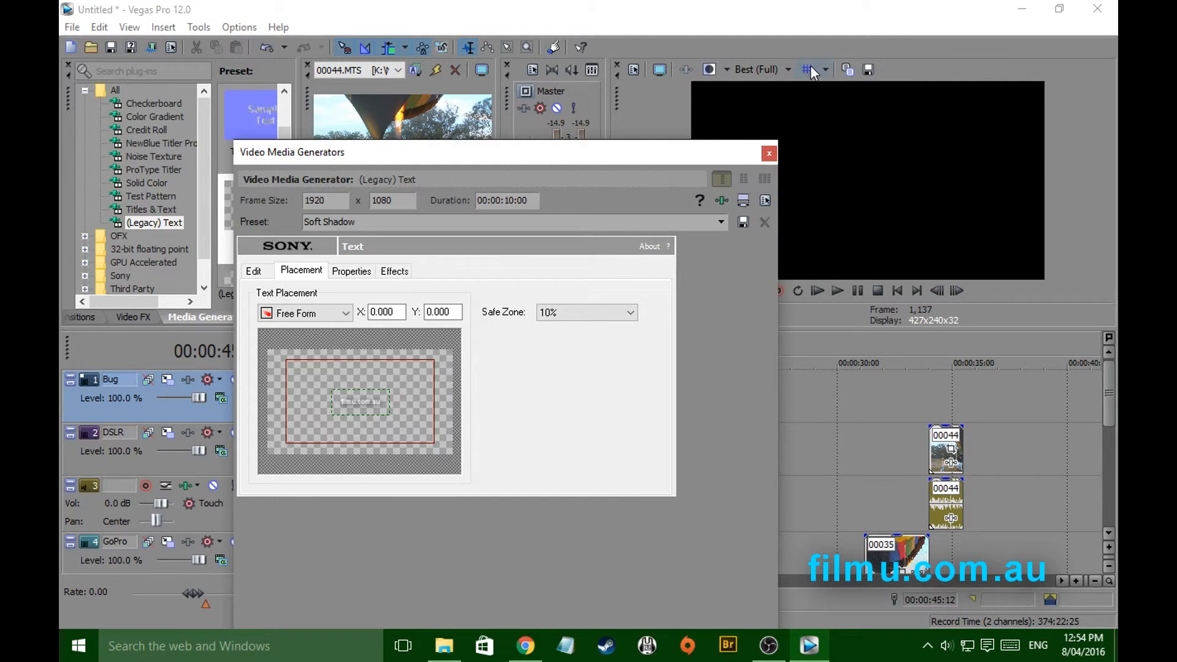
pyautogui.moveTo(809, 69)
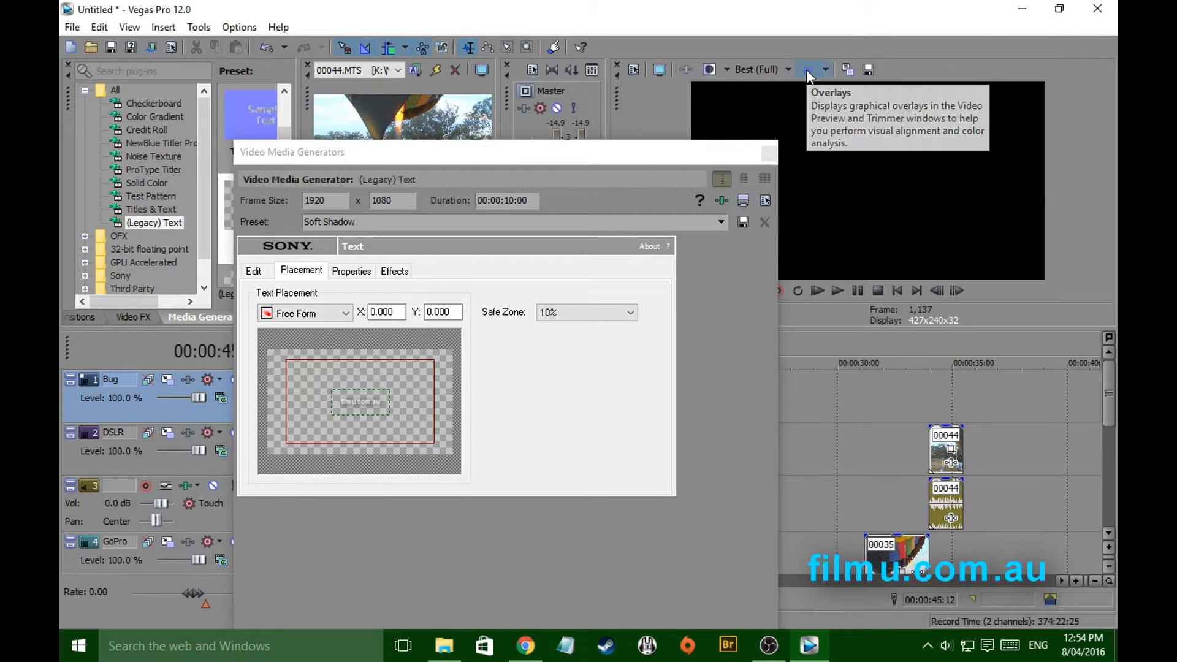
pyautogui.click(808, 68)
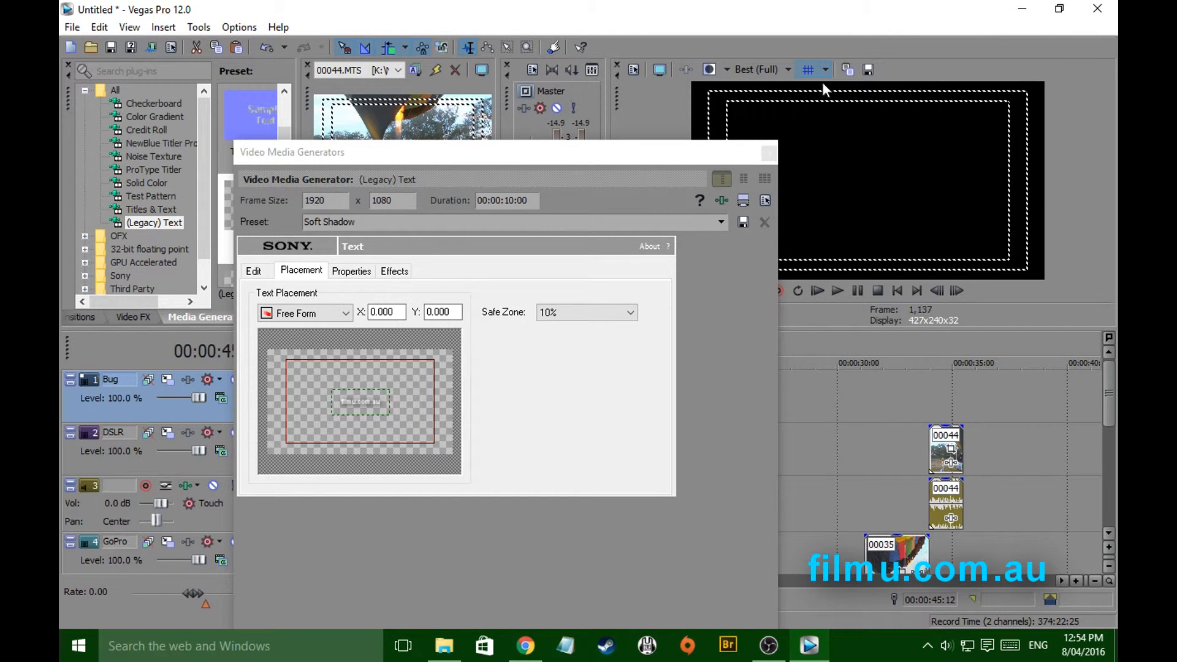
pyautogui.moveTo(827, 95)
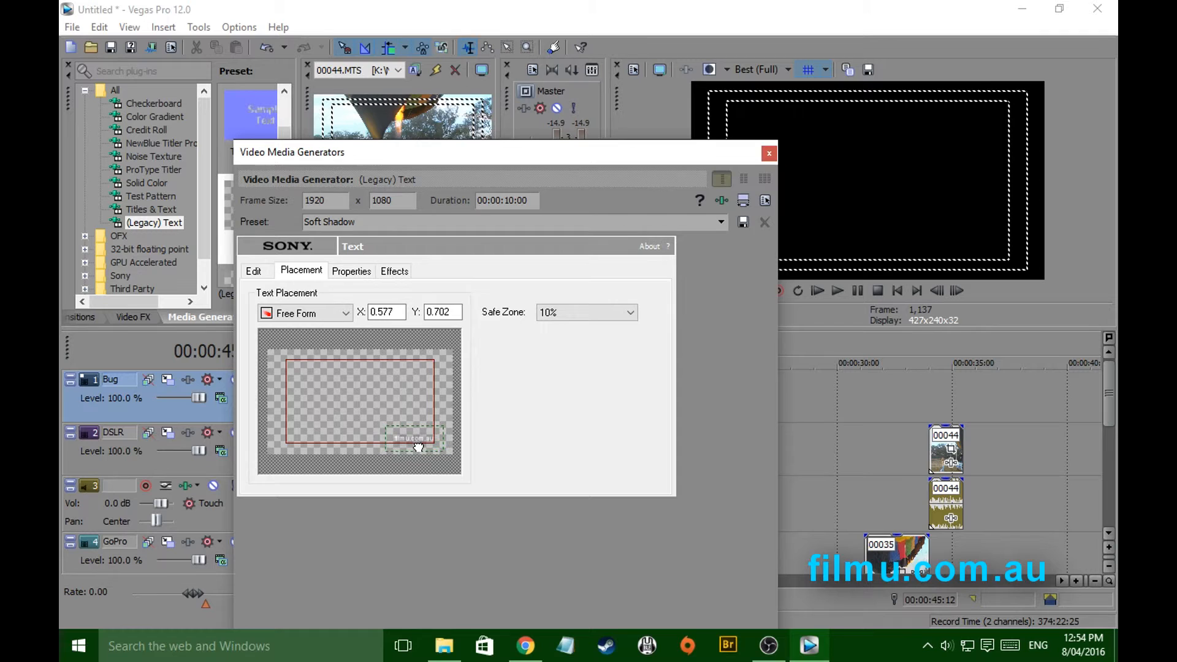
pyautogui.moveTo(496, 152); pyautogui.dragTo(526, 149)
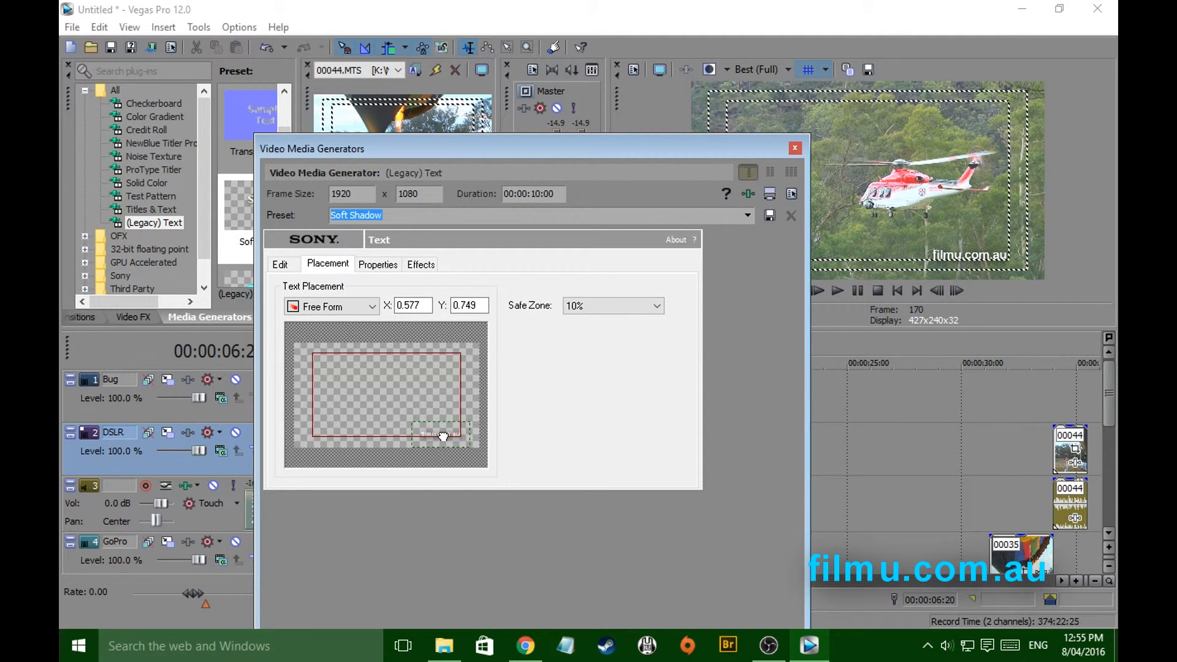
pyautogui.click(794, 148)
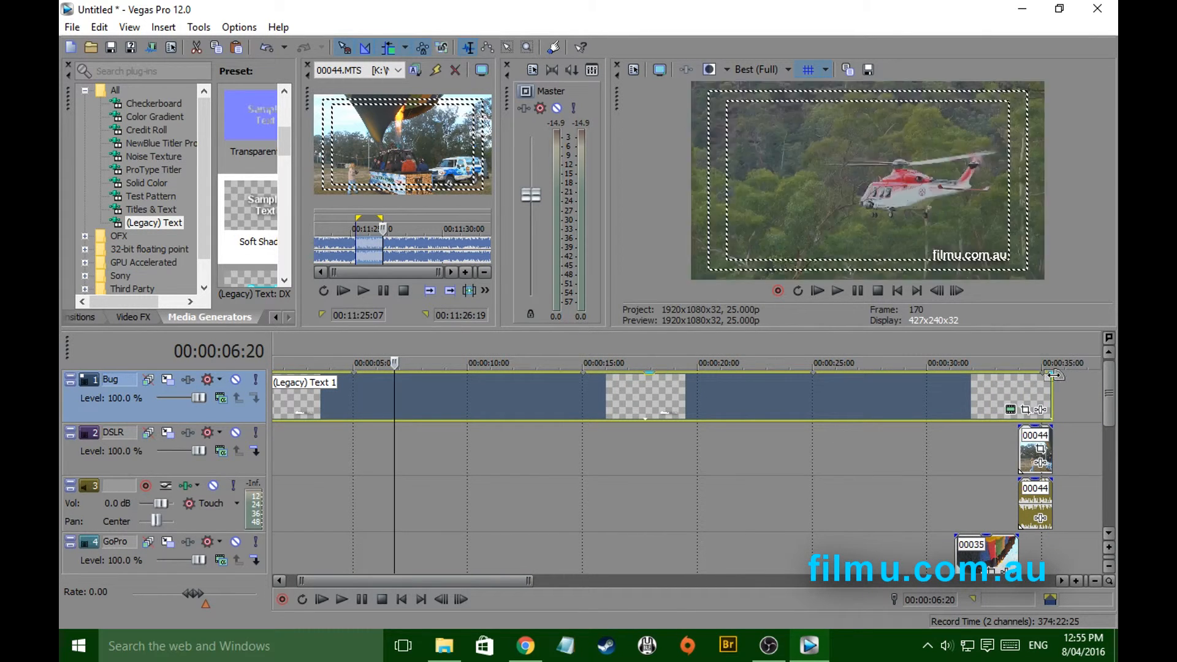
# Scrub to later, middle and end points of the timeline to confirm the filmu.com.au bug stays over the balloon footage.
pyautogui.click(872, 363)
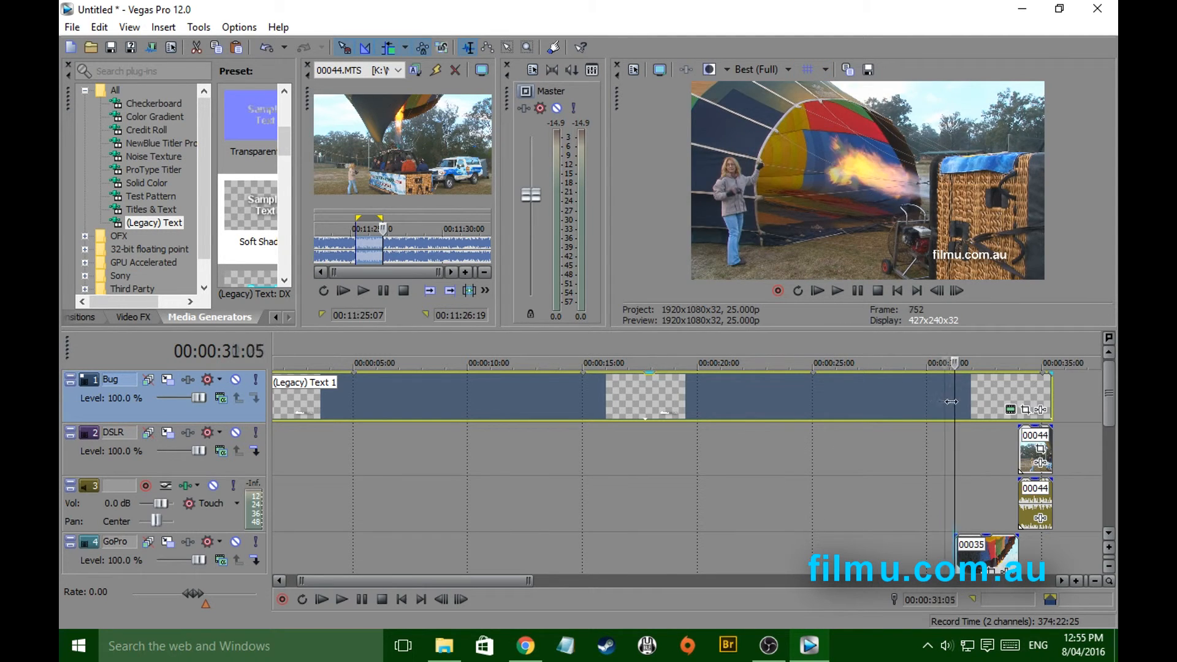
pyautogui.click(564, 363)
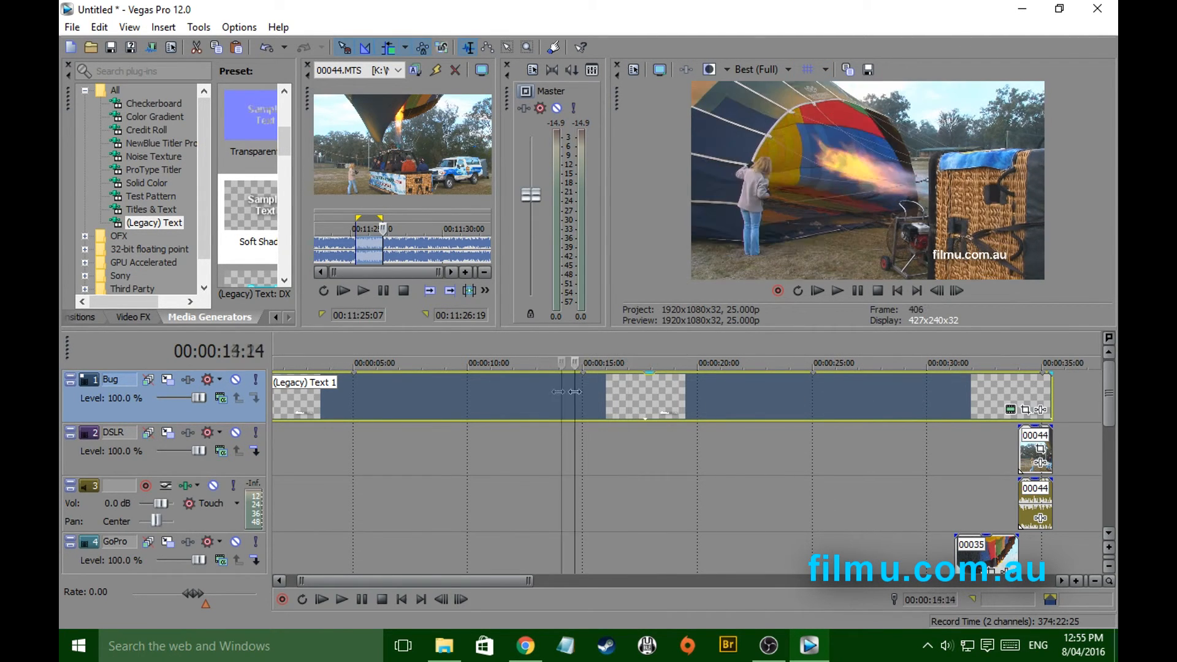
pyautogui.click(1001, 363)
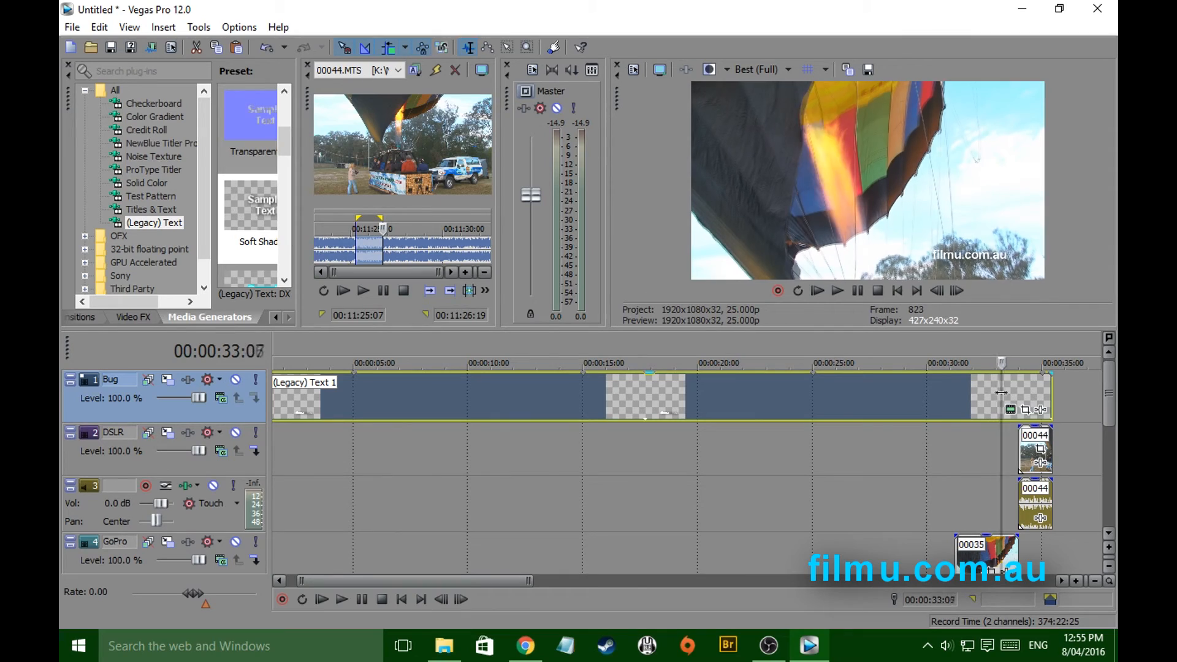